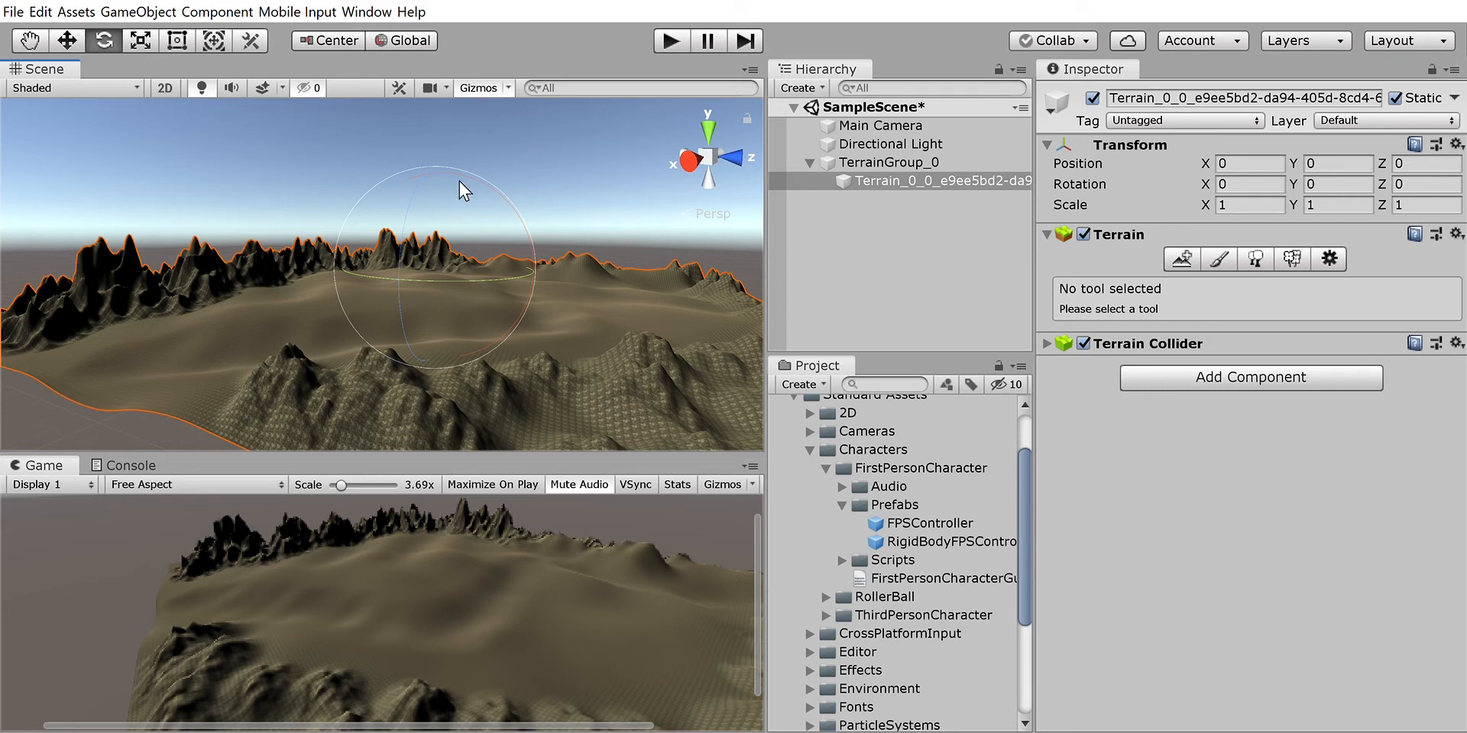
{"action": "mouse_move", "coordinate": [421, 597]}
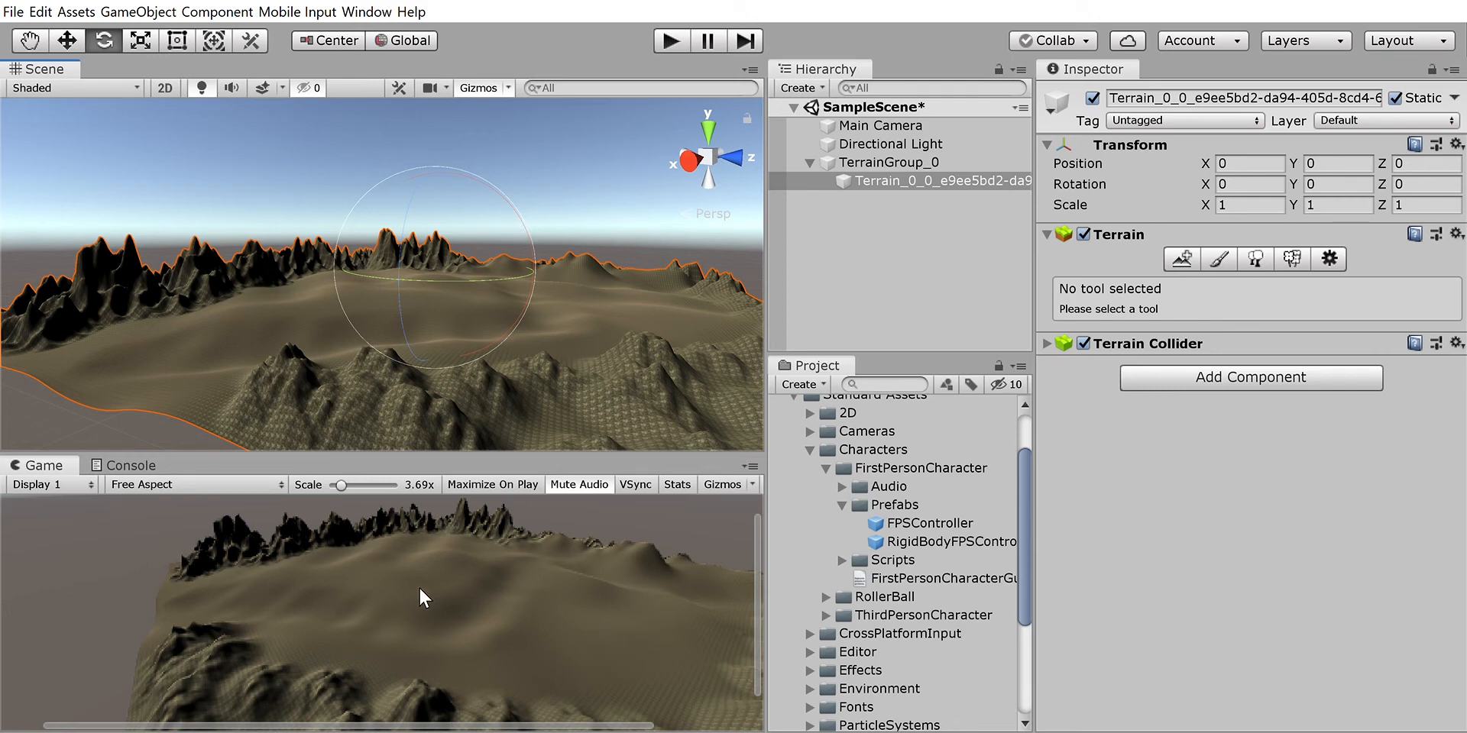
{"action": "mouse_move", "coordinate": [329, 407]}
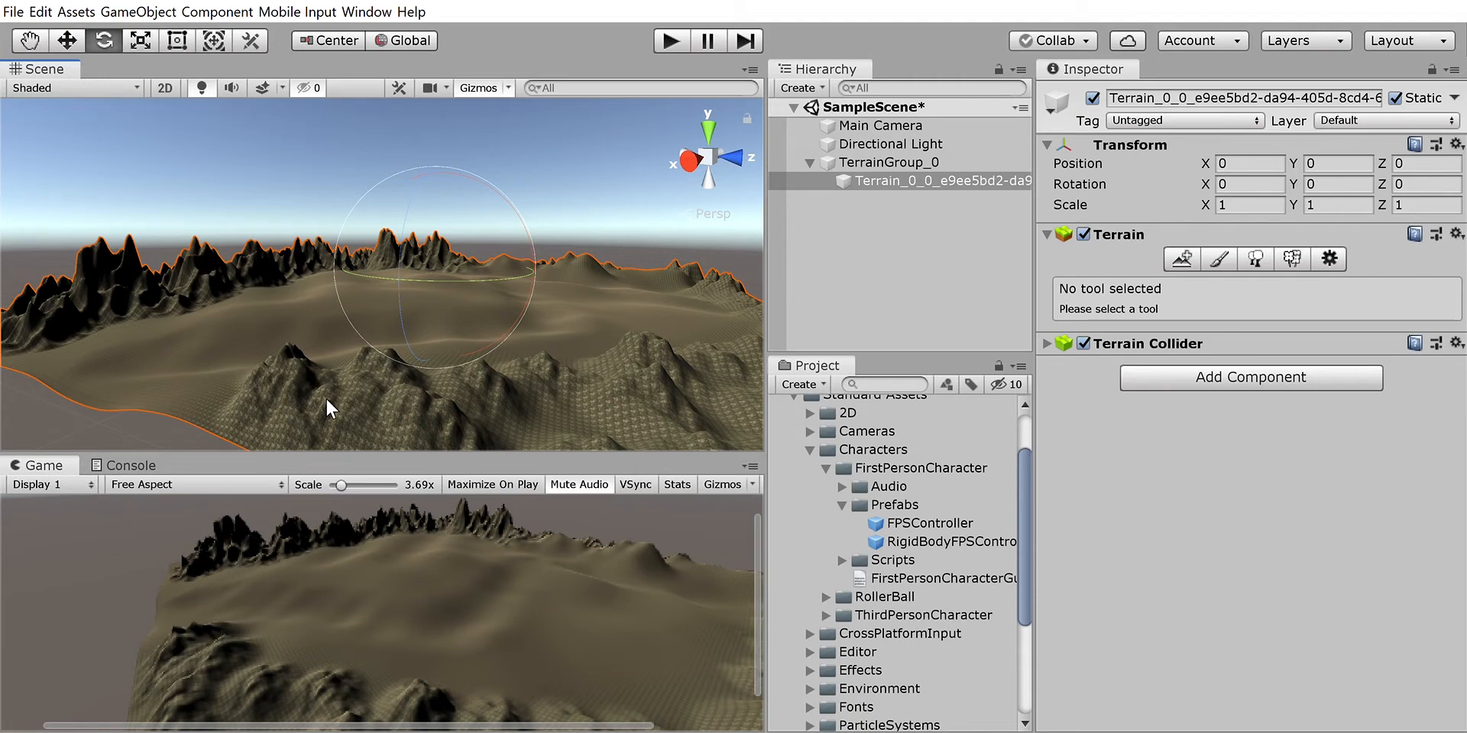
{"action": "mouse_move", "coordinate": [520, 284]}
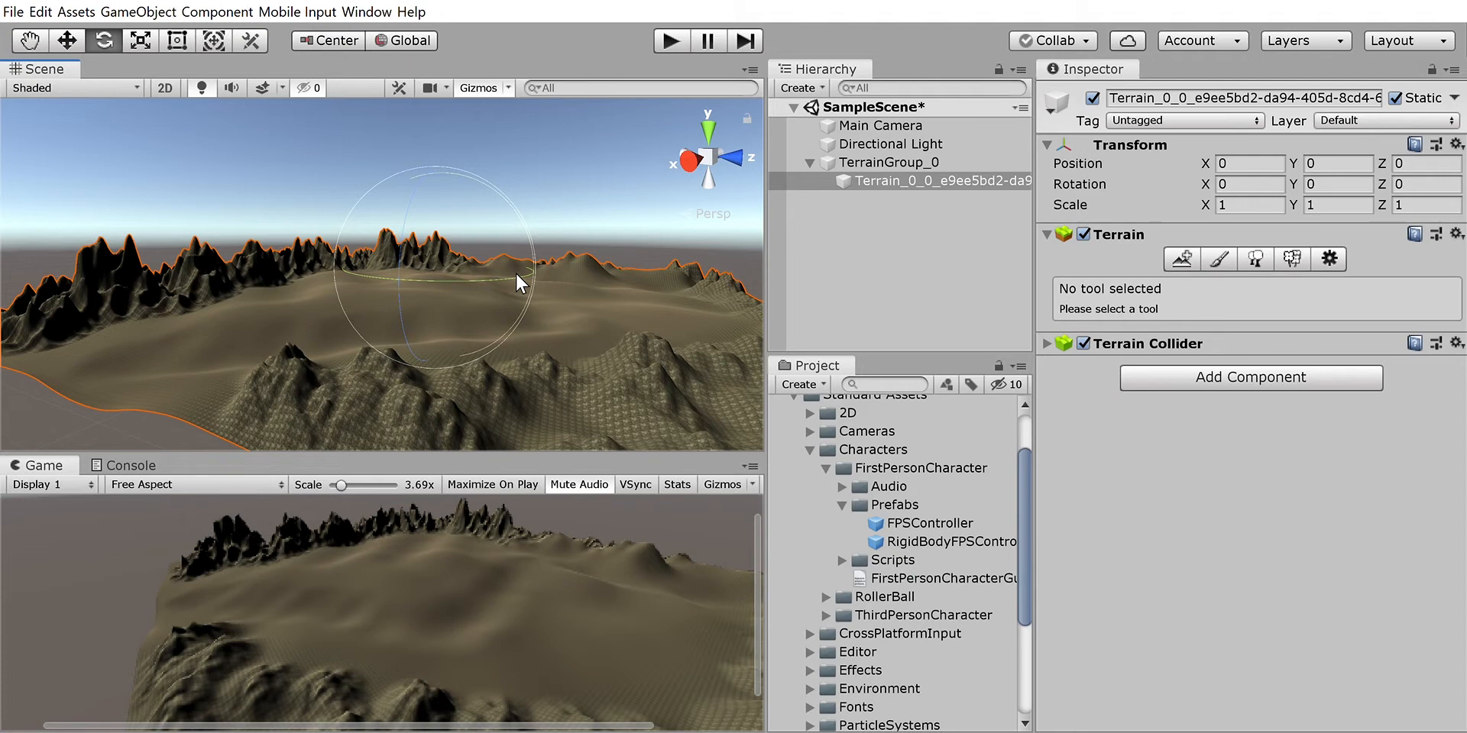
{"action": "mouse_move", "coordinate": [467, 45]}
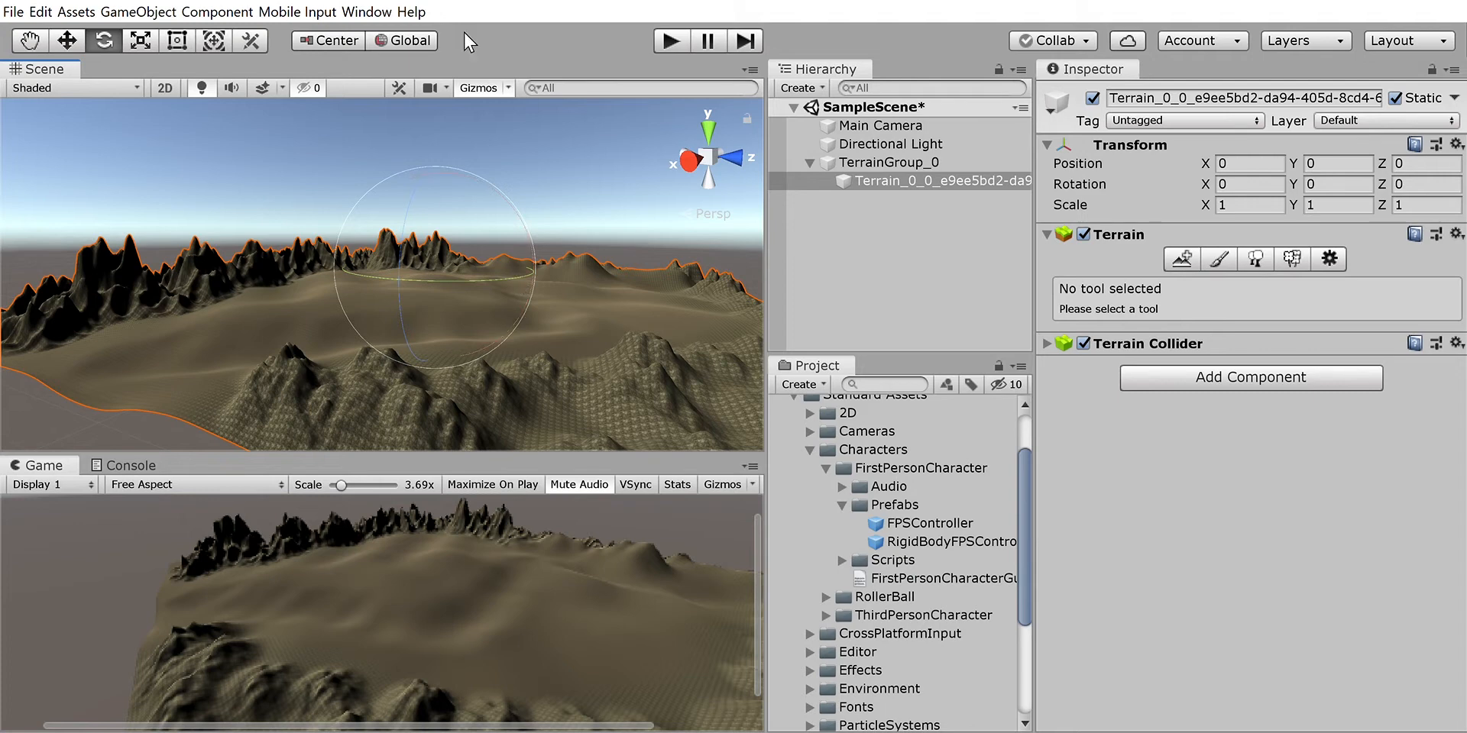
{"action": "mouse_move", "coordinate": [364, 213]}
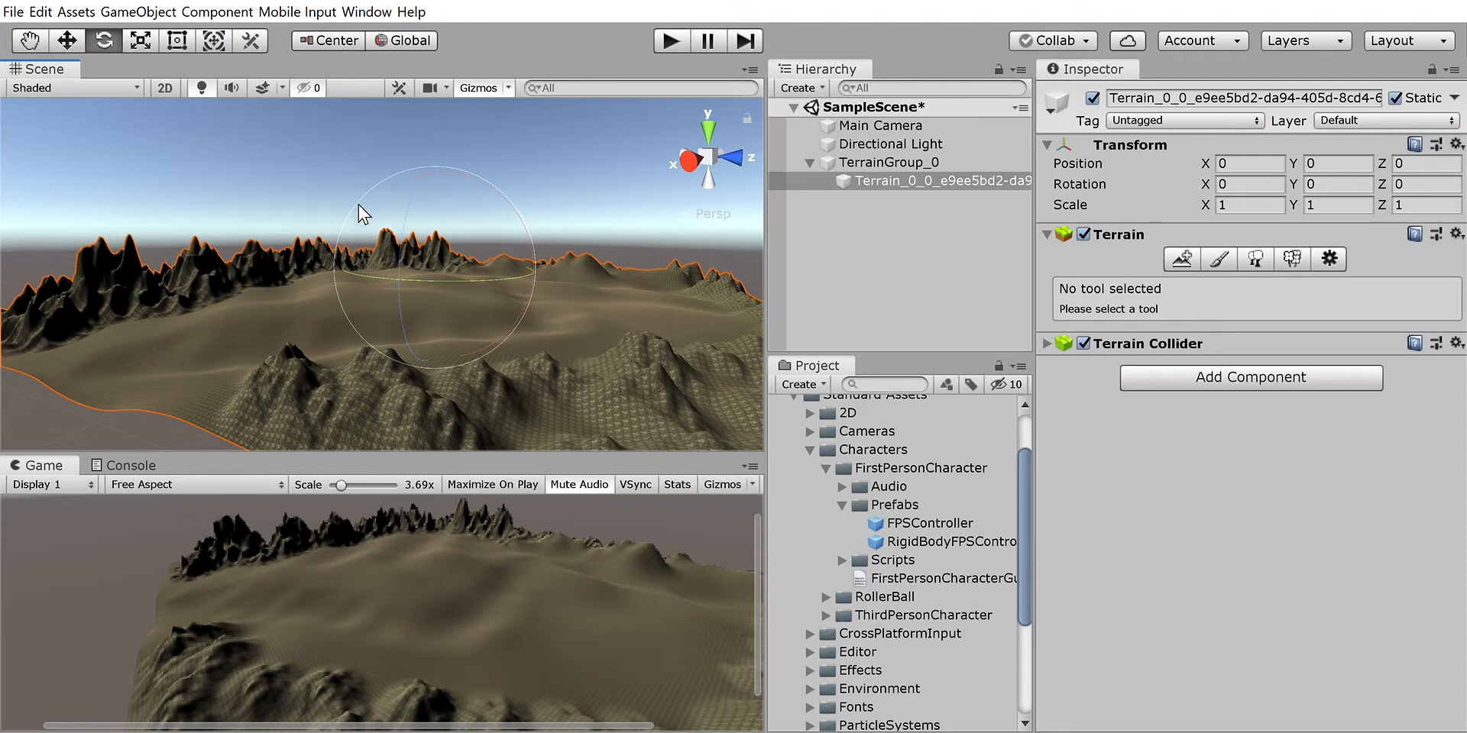
{"action": "mouse_move", "coordinate": [155, 359]}
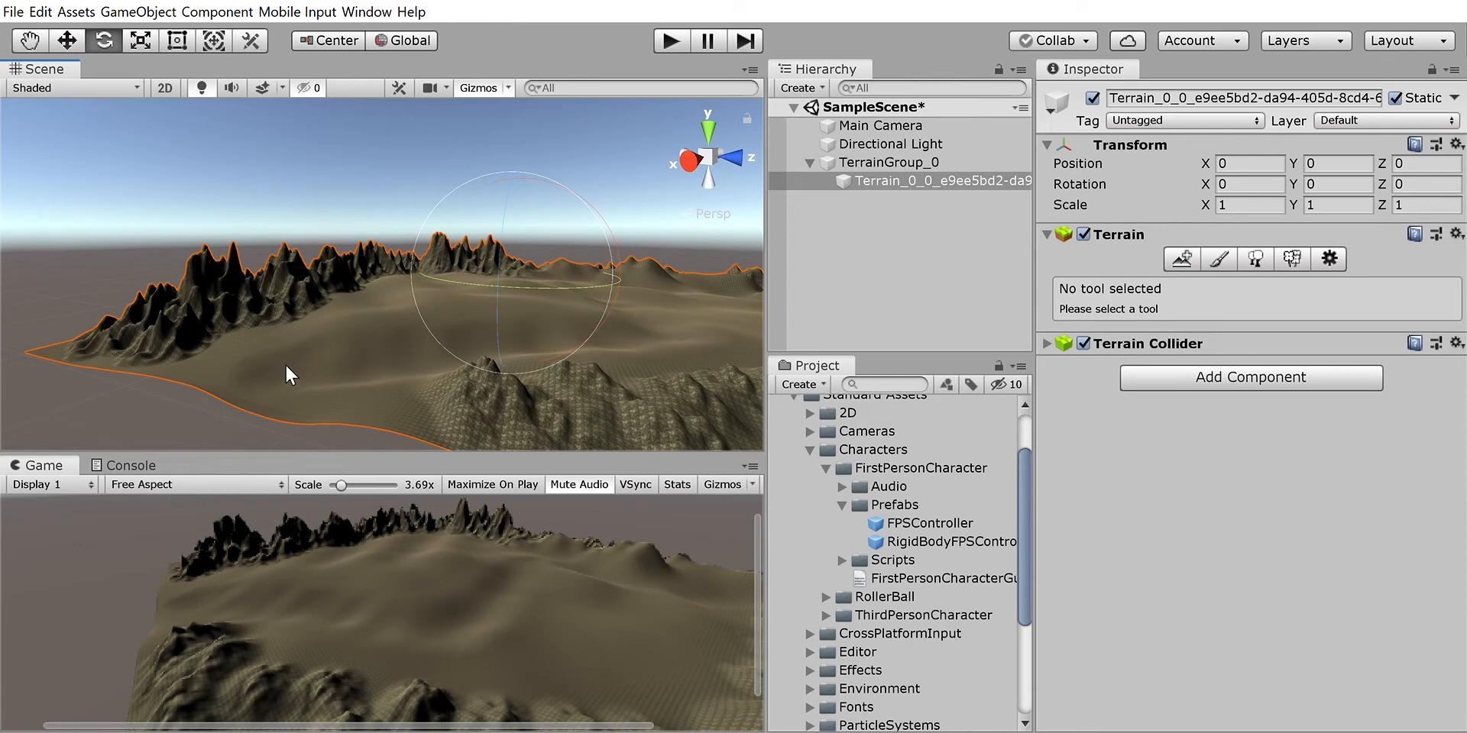
{"action": "mouse_move", "coordinate": [336, 365]}
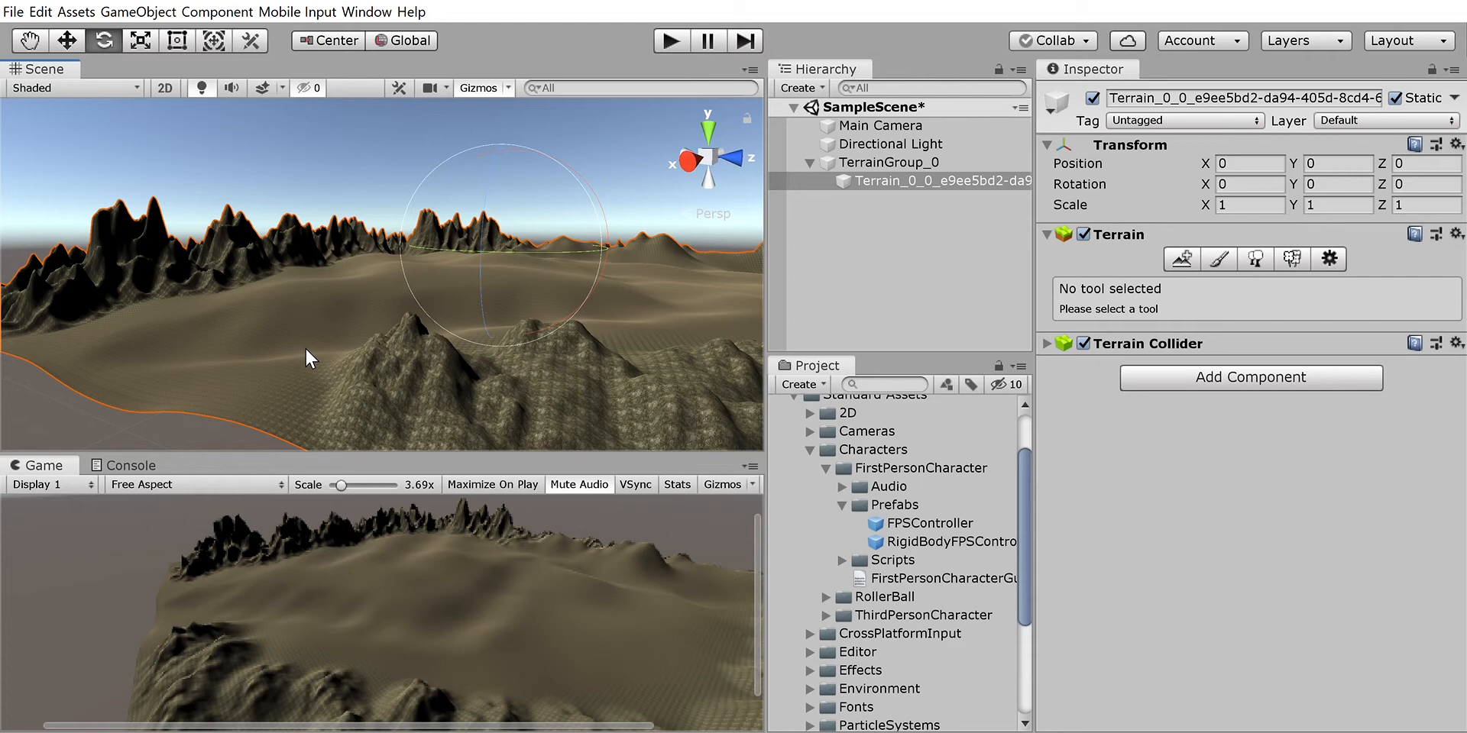
{"action": "mouse_move", "coordinate": [523, 311]}
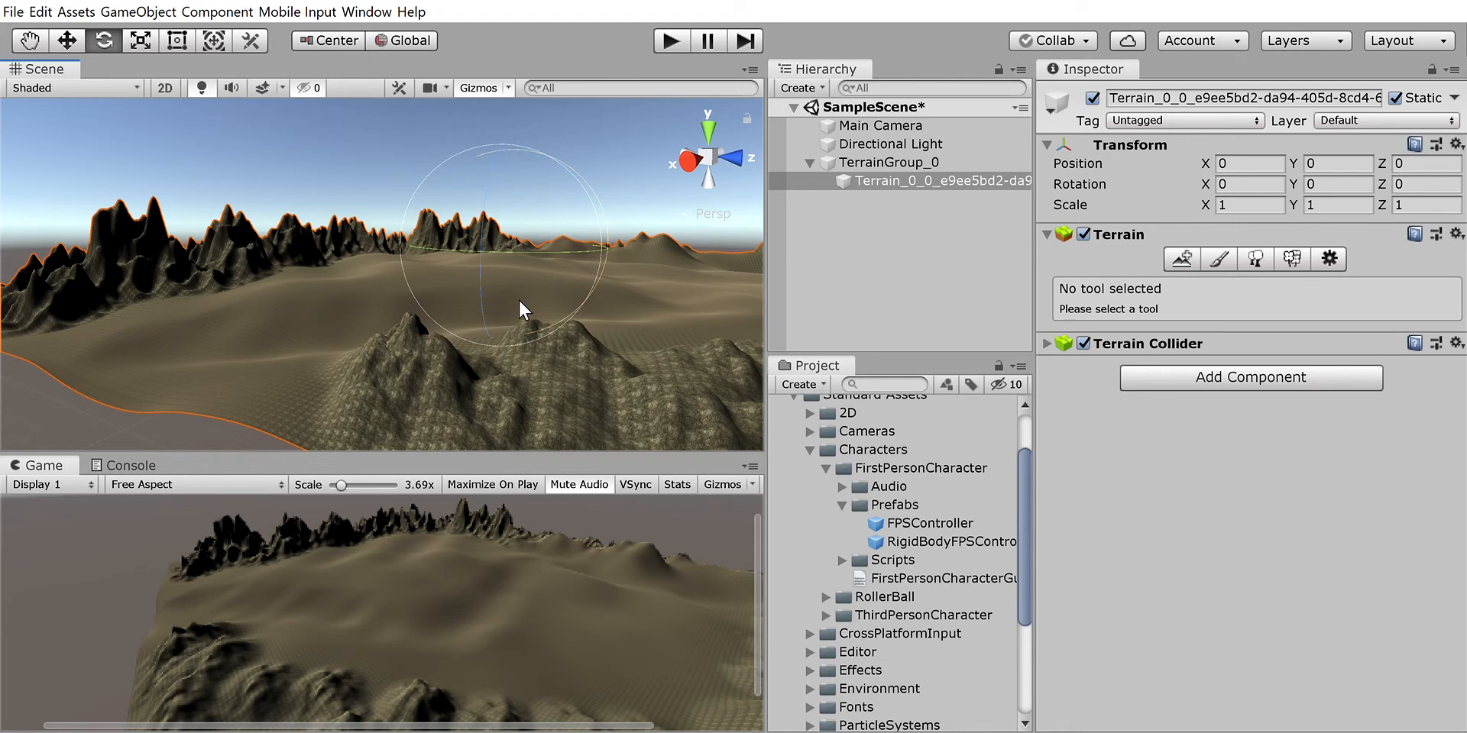
{"action": "mouse_move", "coordinate": [525, 308]}
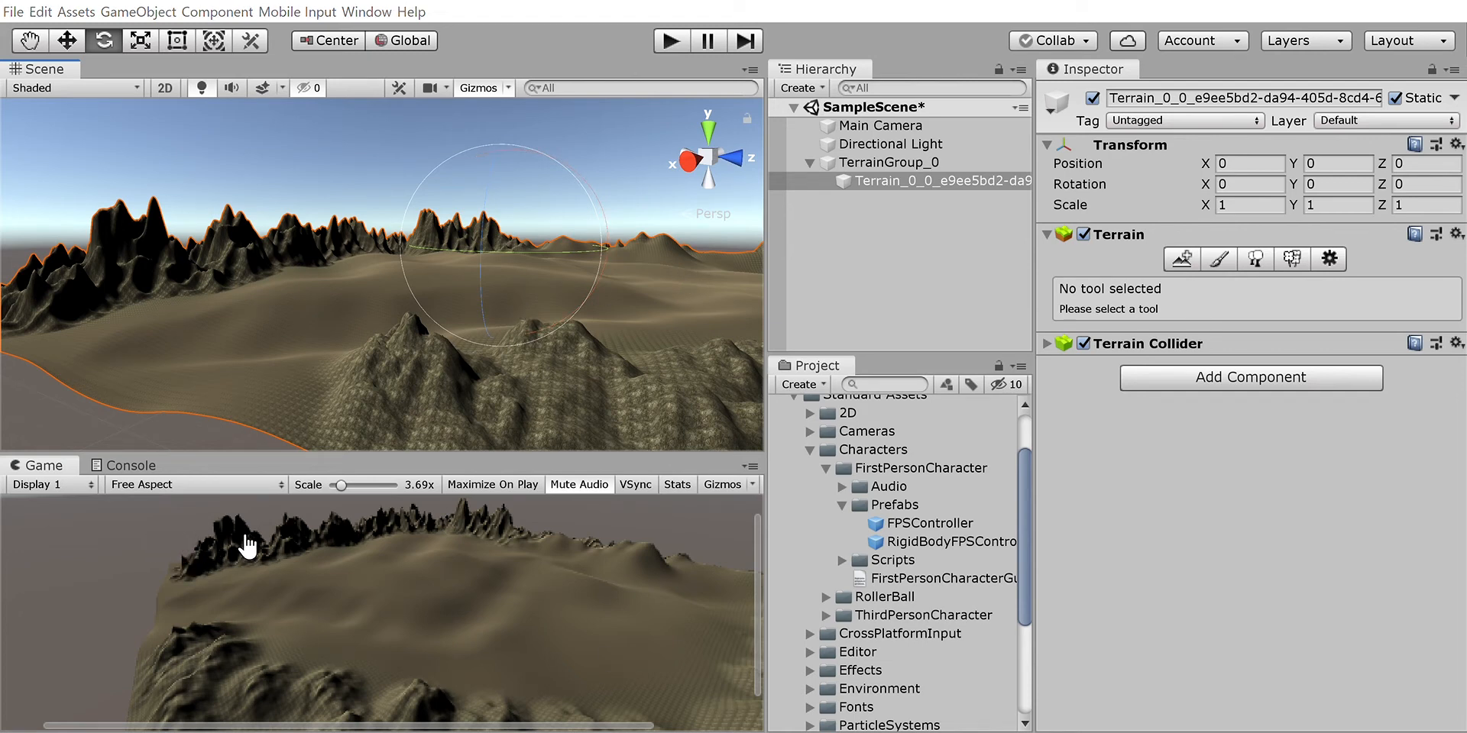
{"action": "mouse_move", "coordinate": [177, 547]}
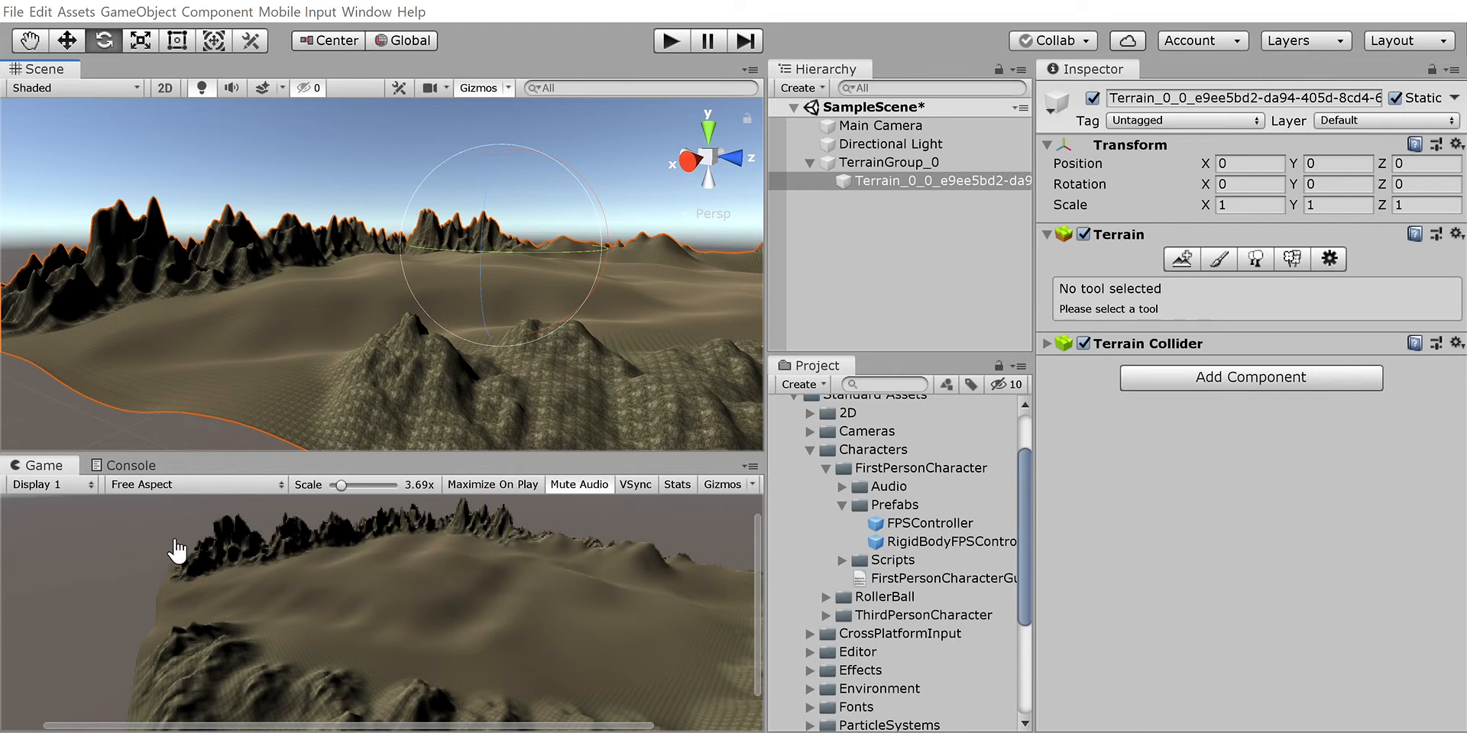
{"action": "mouse_move", "coordinate": [203, 534]}
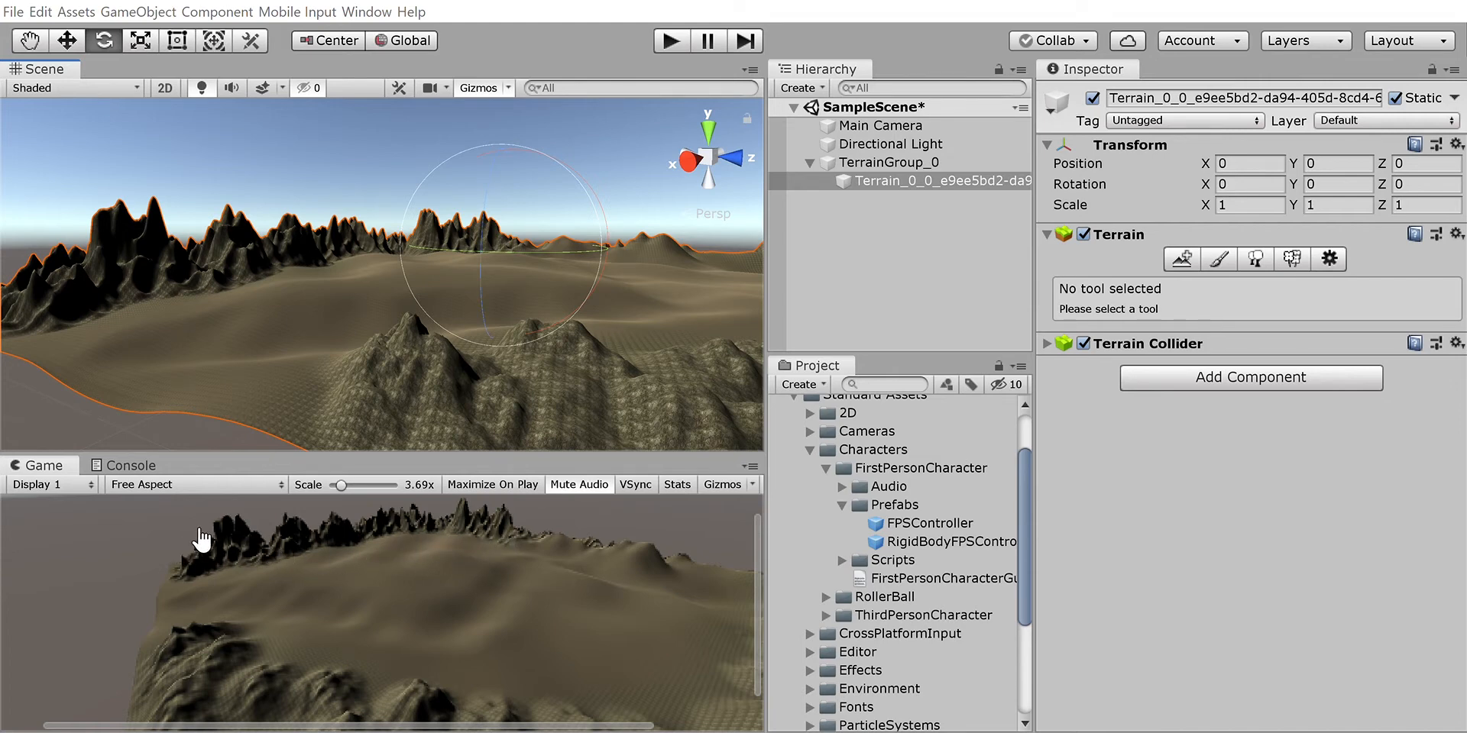
{"action": "mouse_move", "coordinate": [294, 559]}
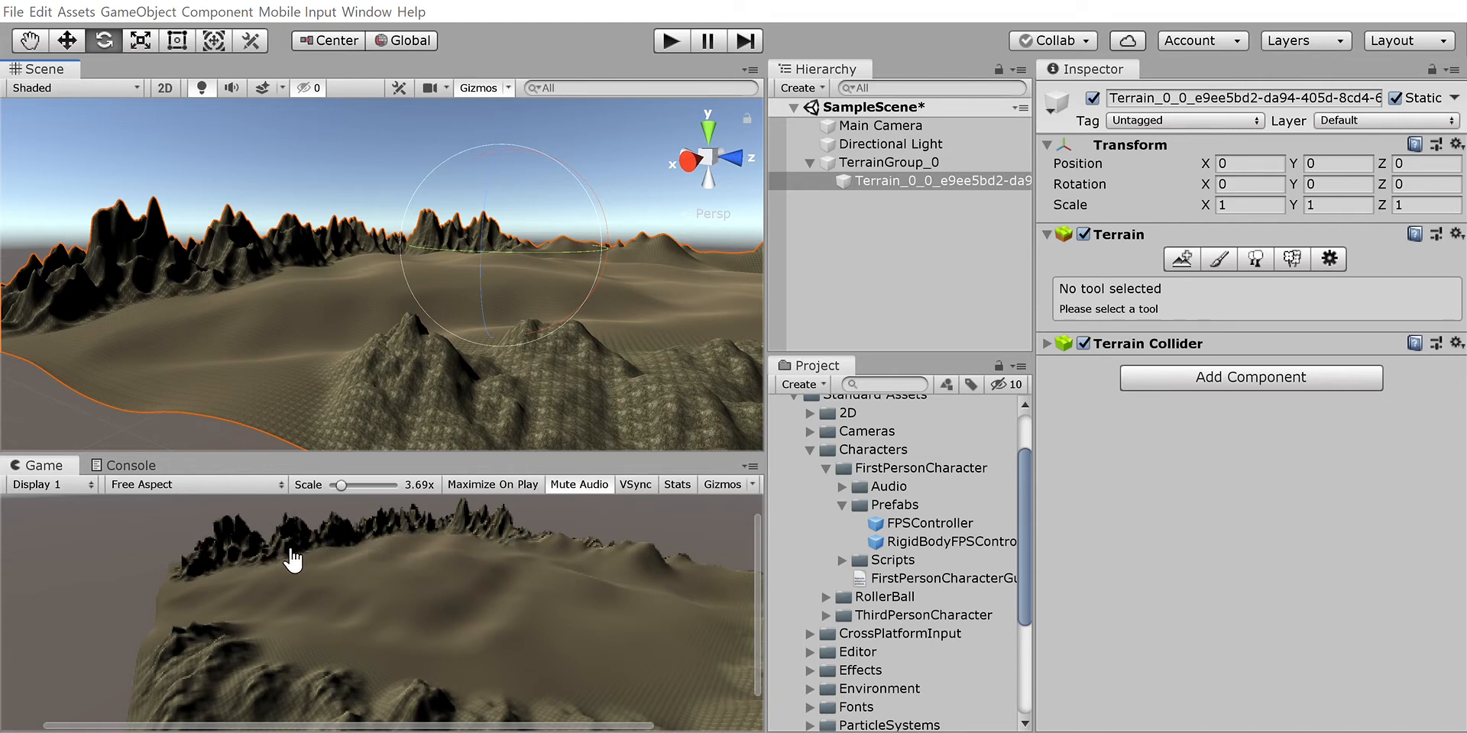
{"action": "mouse_move", "coordinate": [177, 622]}
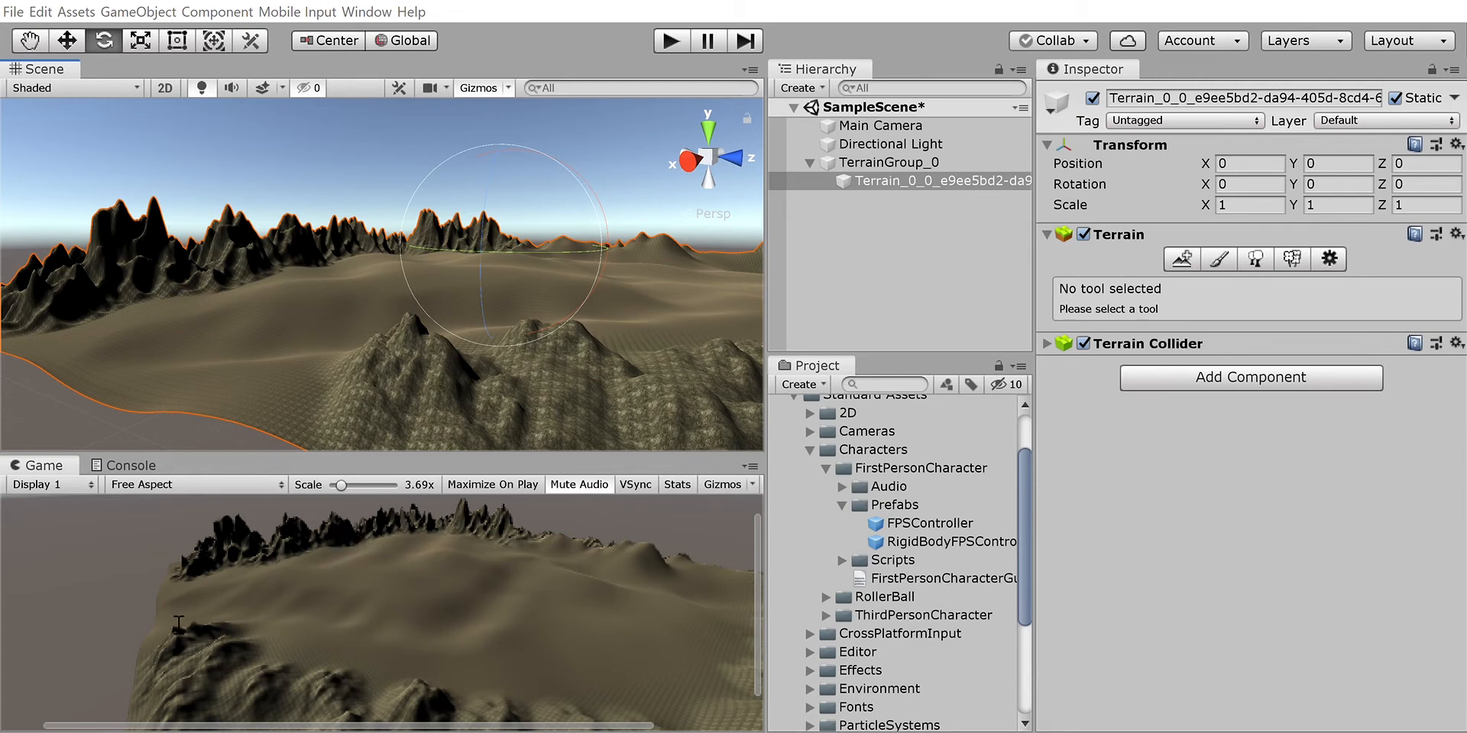
{"action": "mouse_move", "coordinate": [345, 572]}
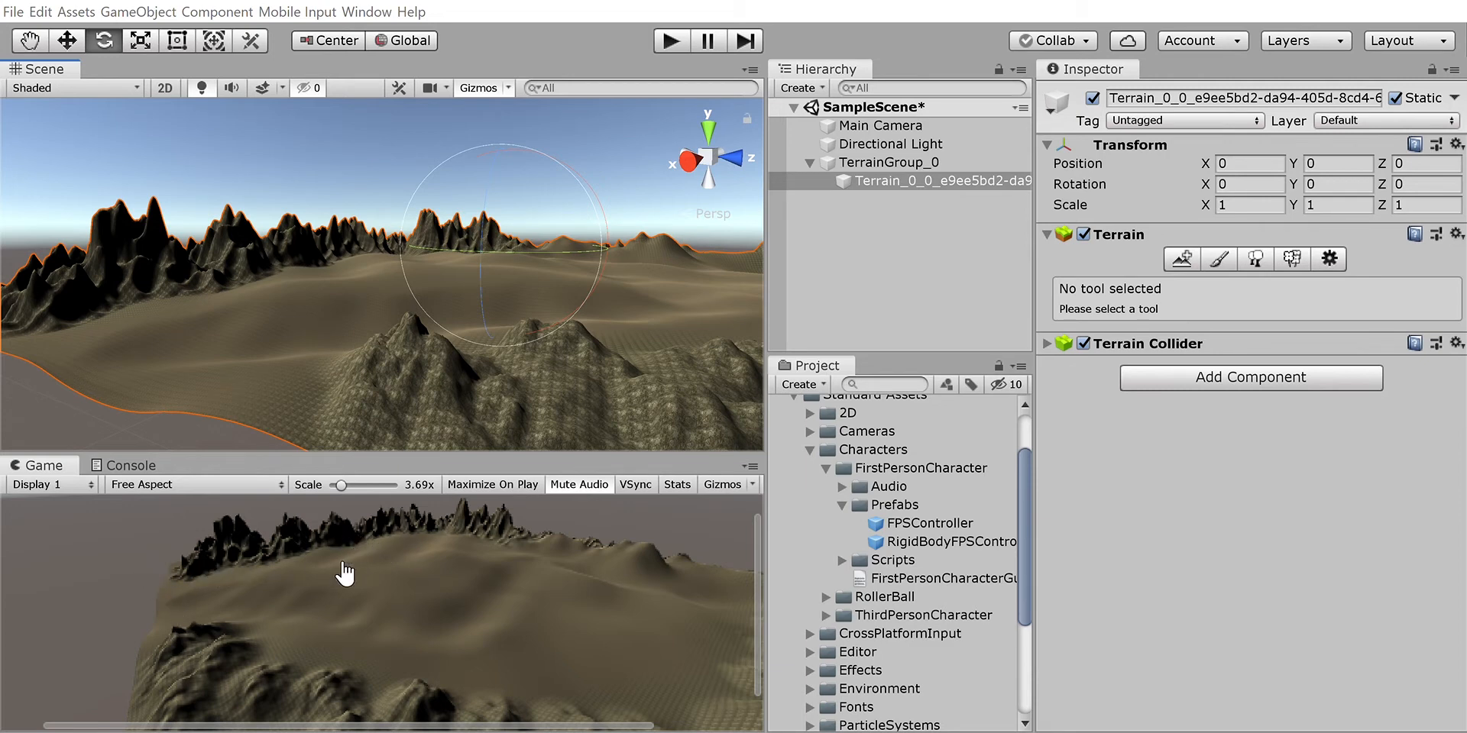
{"action": "mouse_move", "coordinate": [139, 575]}
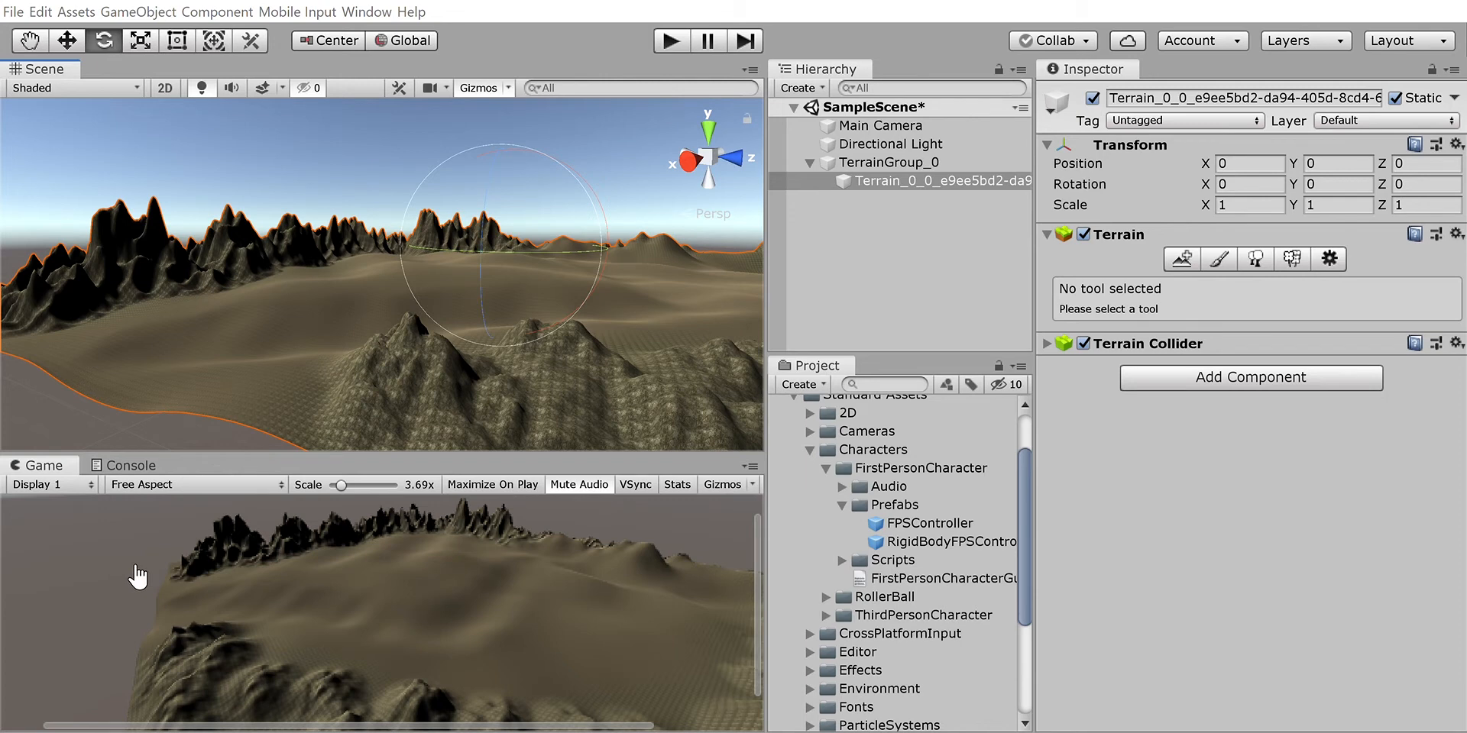
{"action": "mouse_move", "coordinate": [429, 580]}
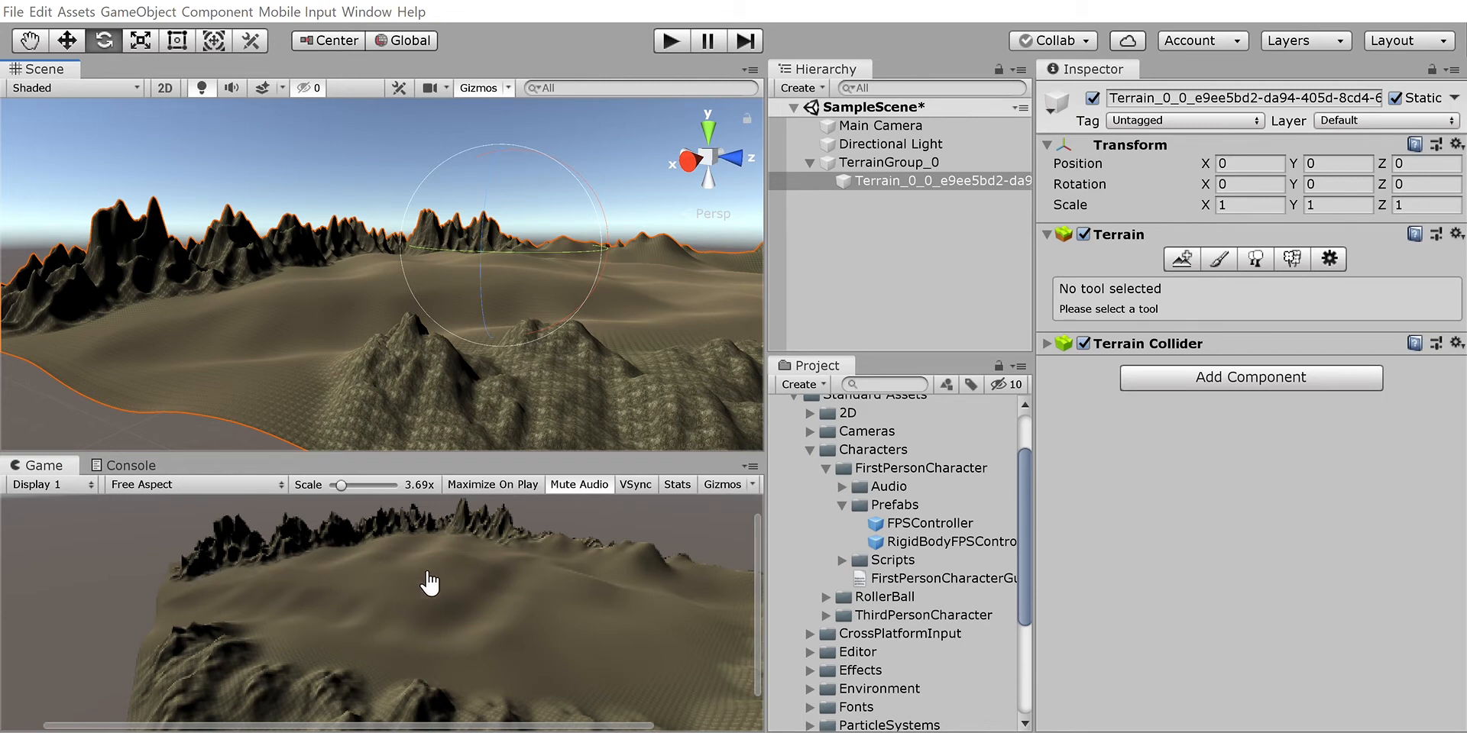
{"action": "mouse_move", "coordinate": [137, 570]}
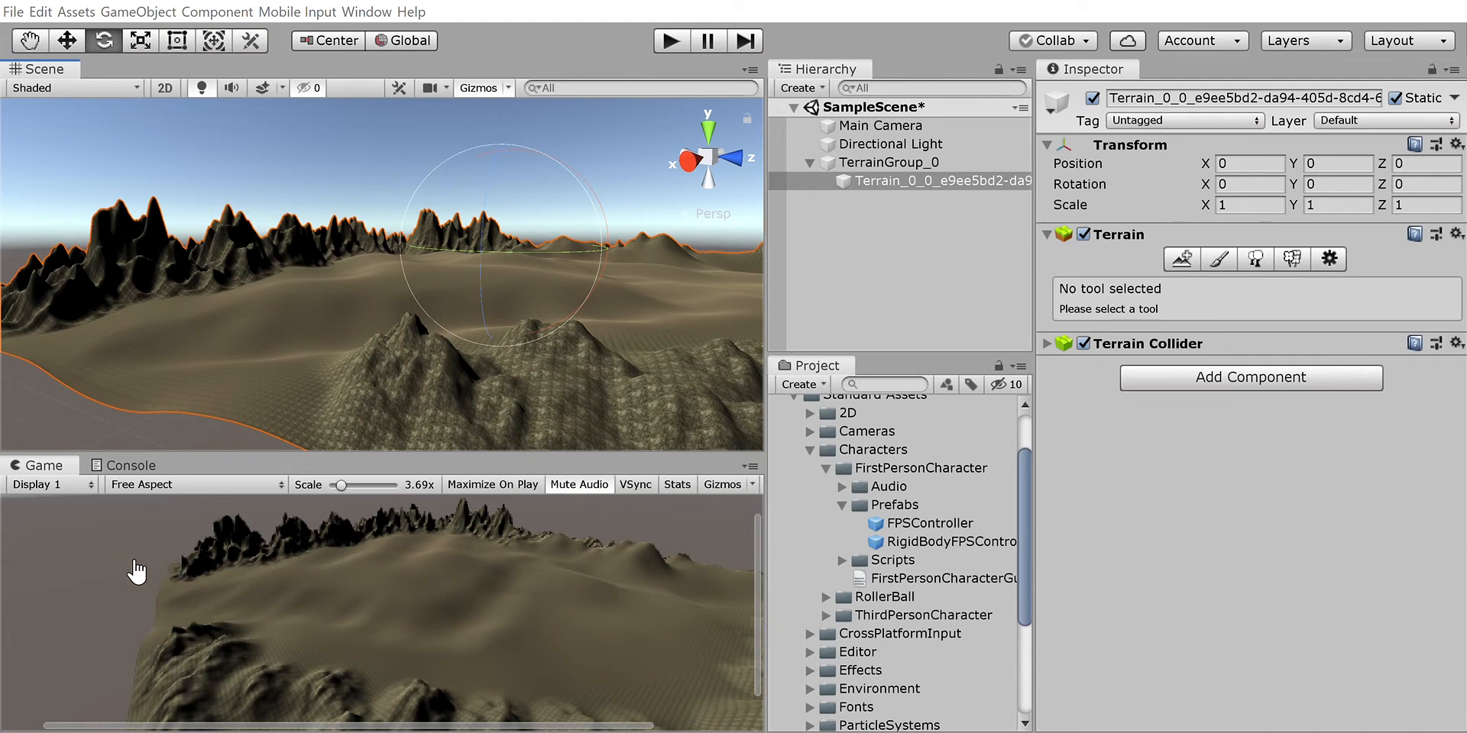
{"action": "mouse_move", "coordinate": [524, 566]}
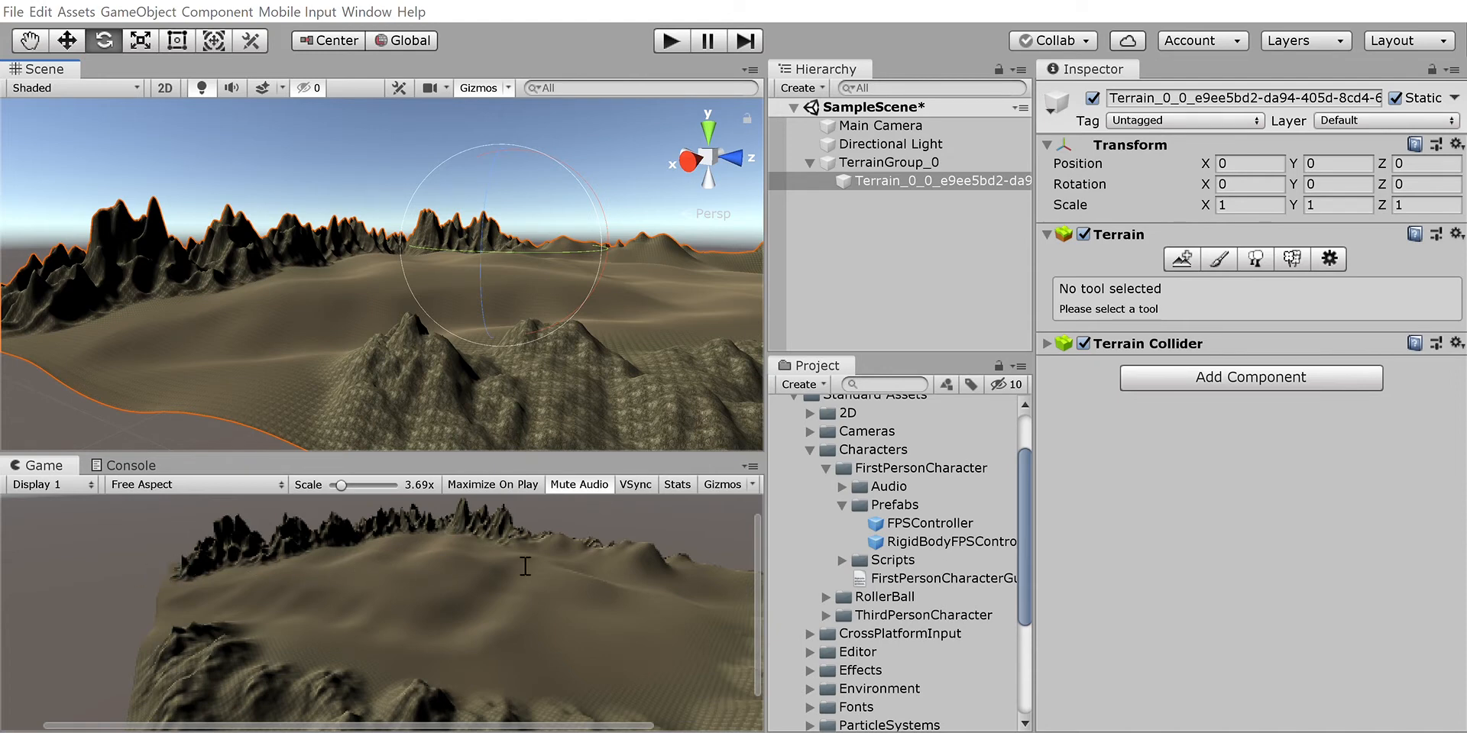
{"action": "mouse_move", "coordinate": [267, 613]}
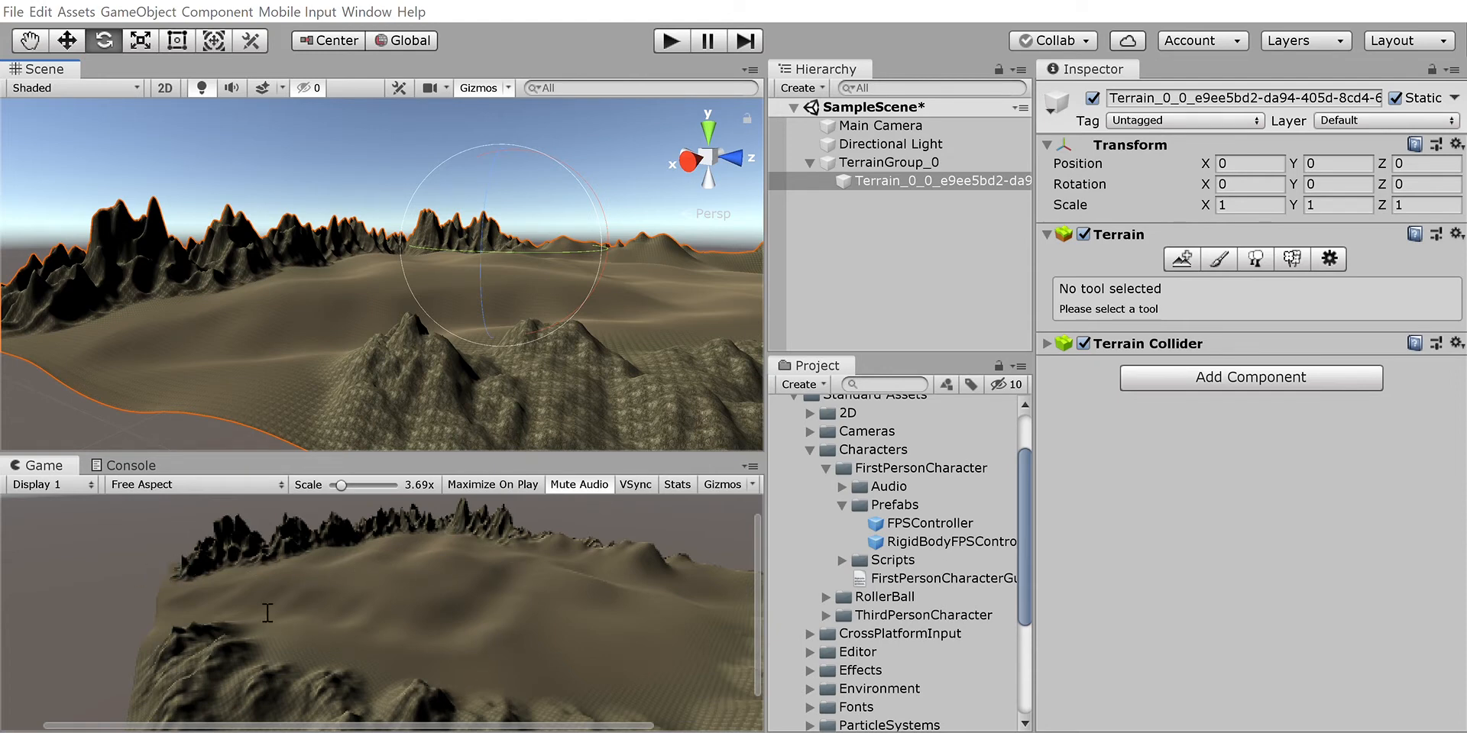
{"action": "mouse_move", "coordinate": [472, 572]}
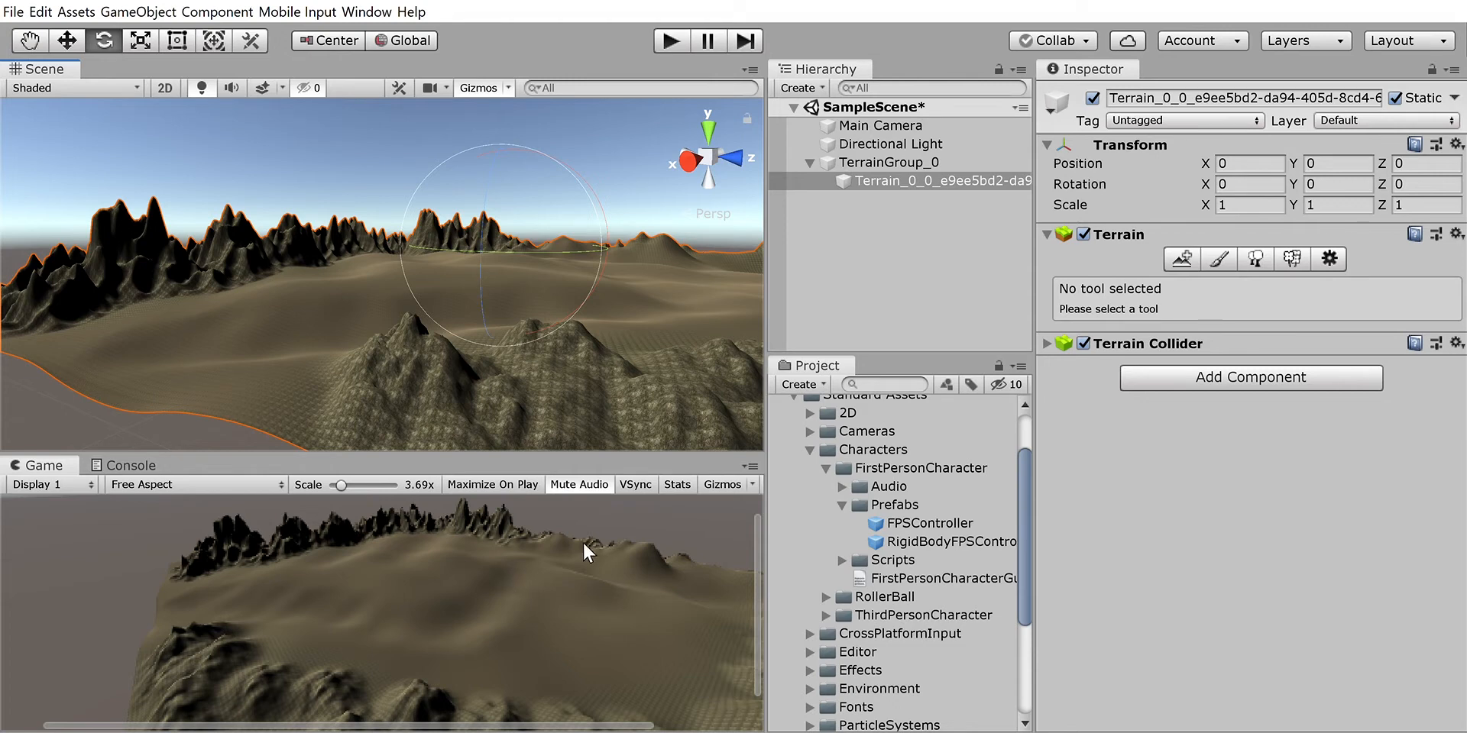
Step: Expand Standard Assets > Characters > FirstPersonCharacter > Prefabs and select the FPSController prefab
{"action": "scroll", "scroll_direction": "down", "scroll_amount": 3}
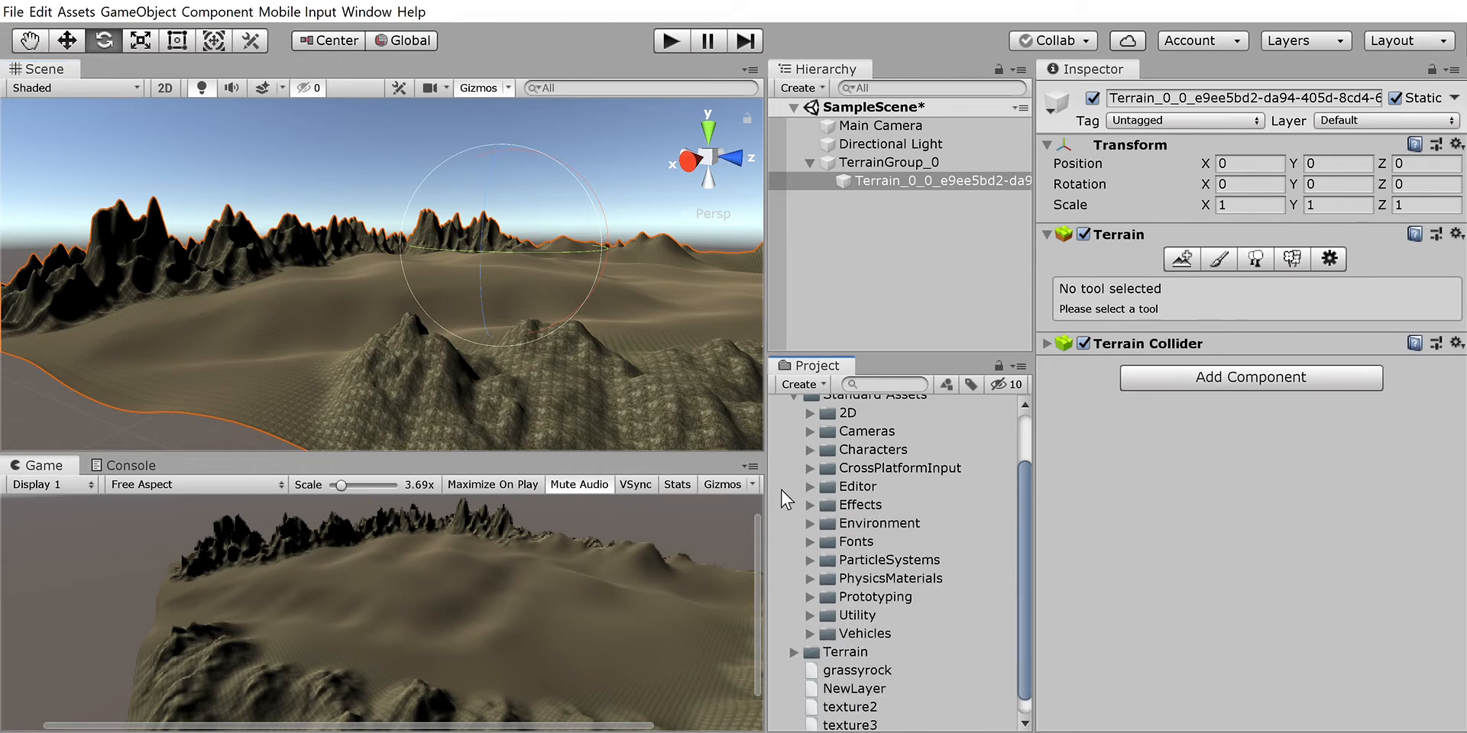
{"action": "mouse_move", "coordinate": [874, 518]}
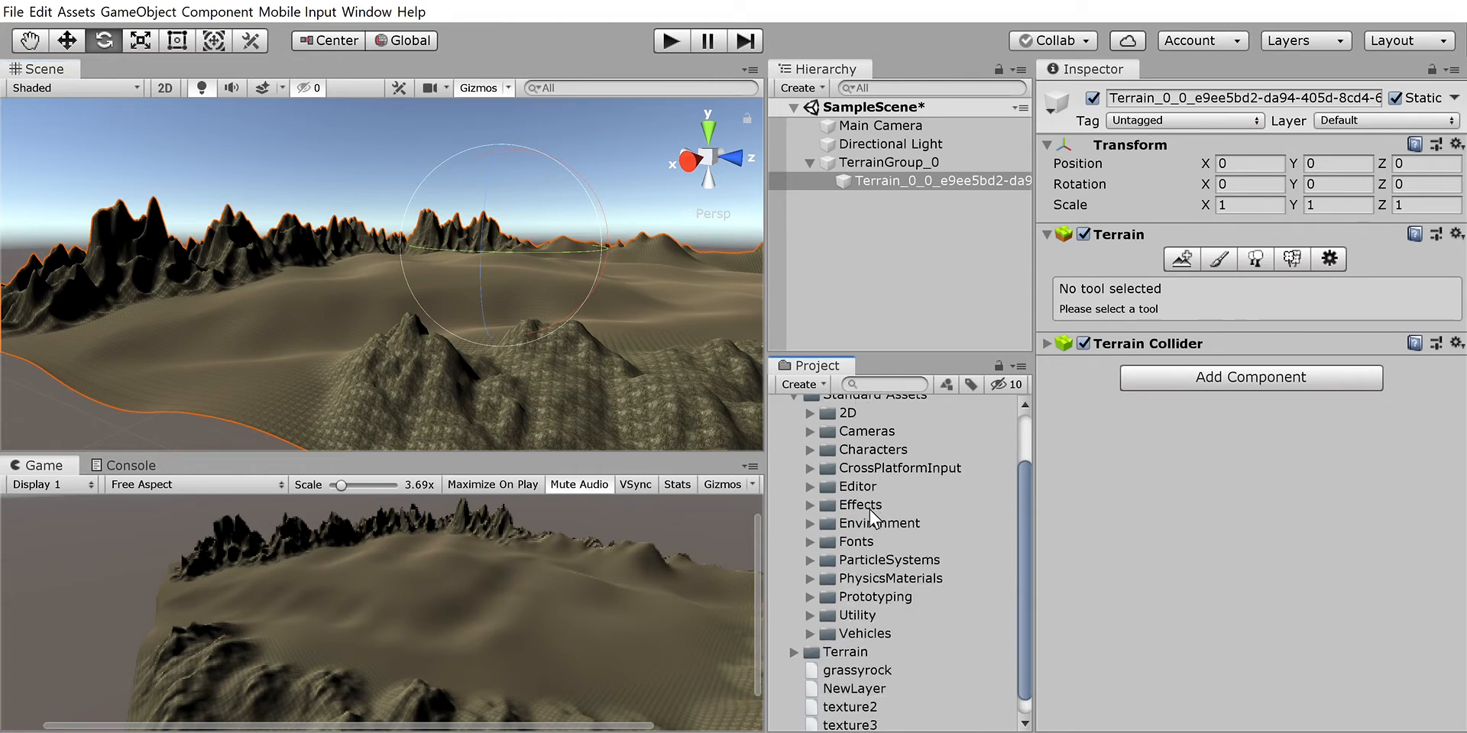
{"action": "mouse_move", "coordinate": [715, 323]}
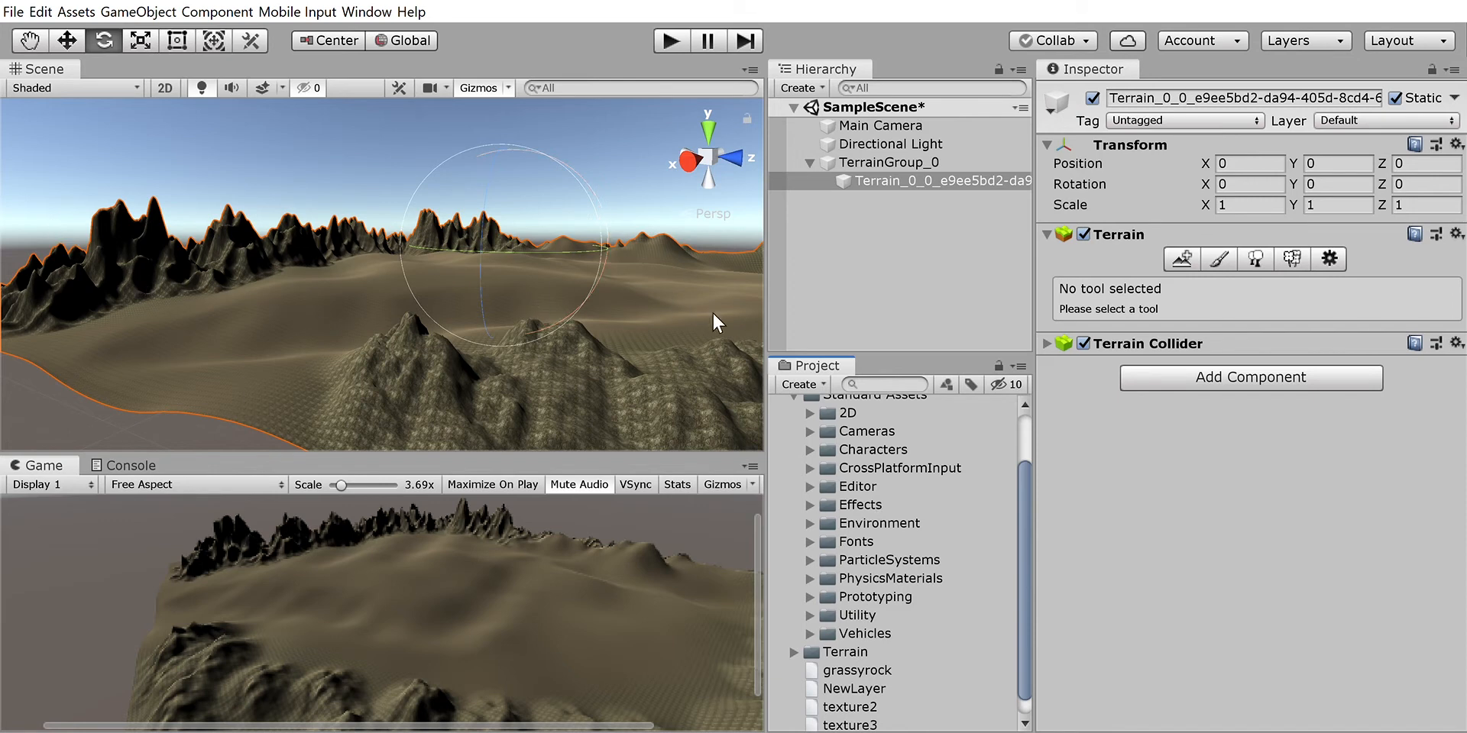
{"action": "mouse_move", "coordinate": [912, 554]}
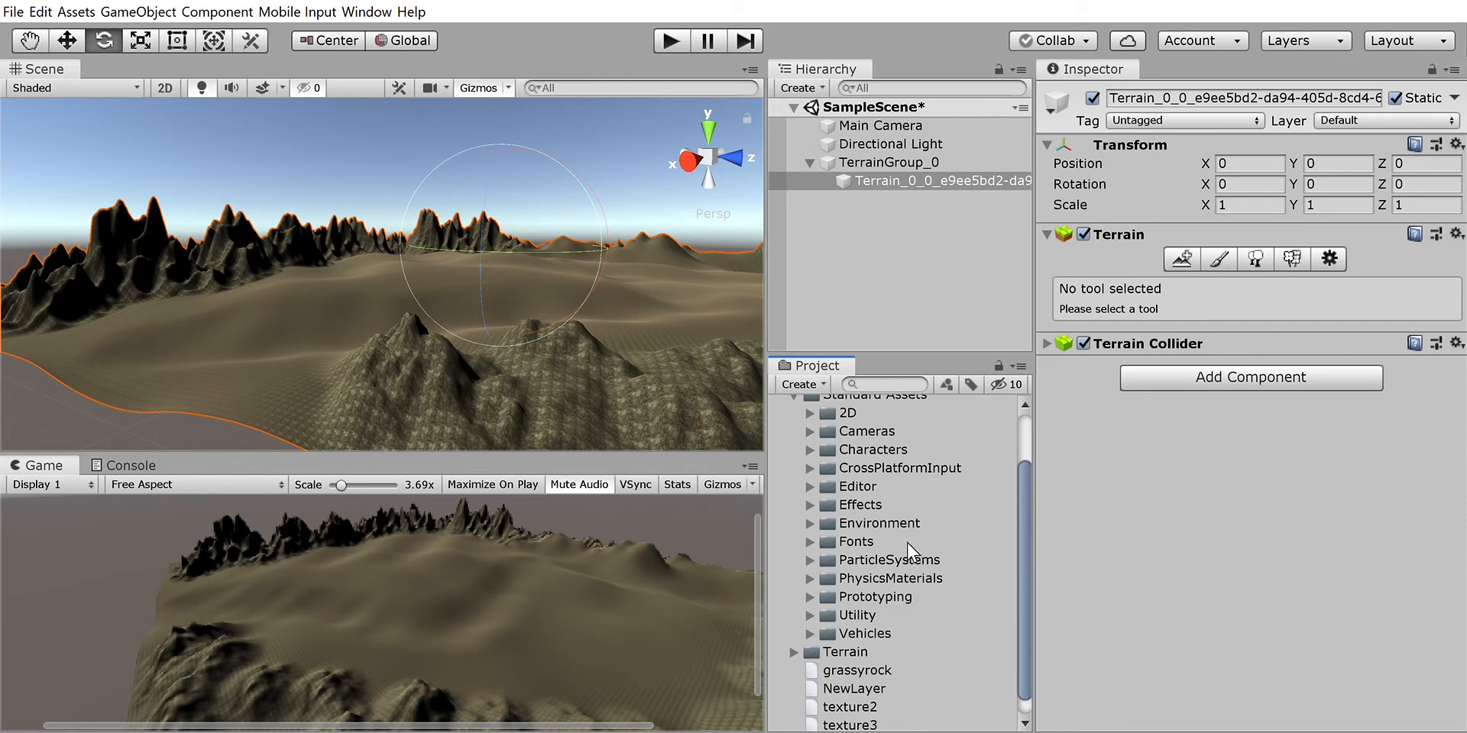
{"action": "mouse_move", "coordinate": [895, 545]}
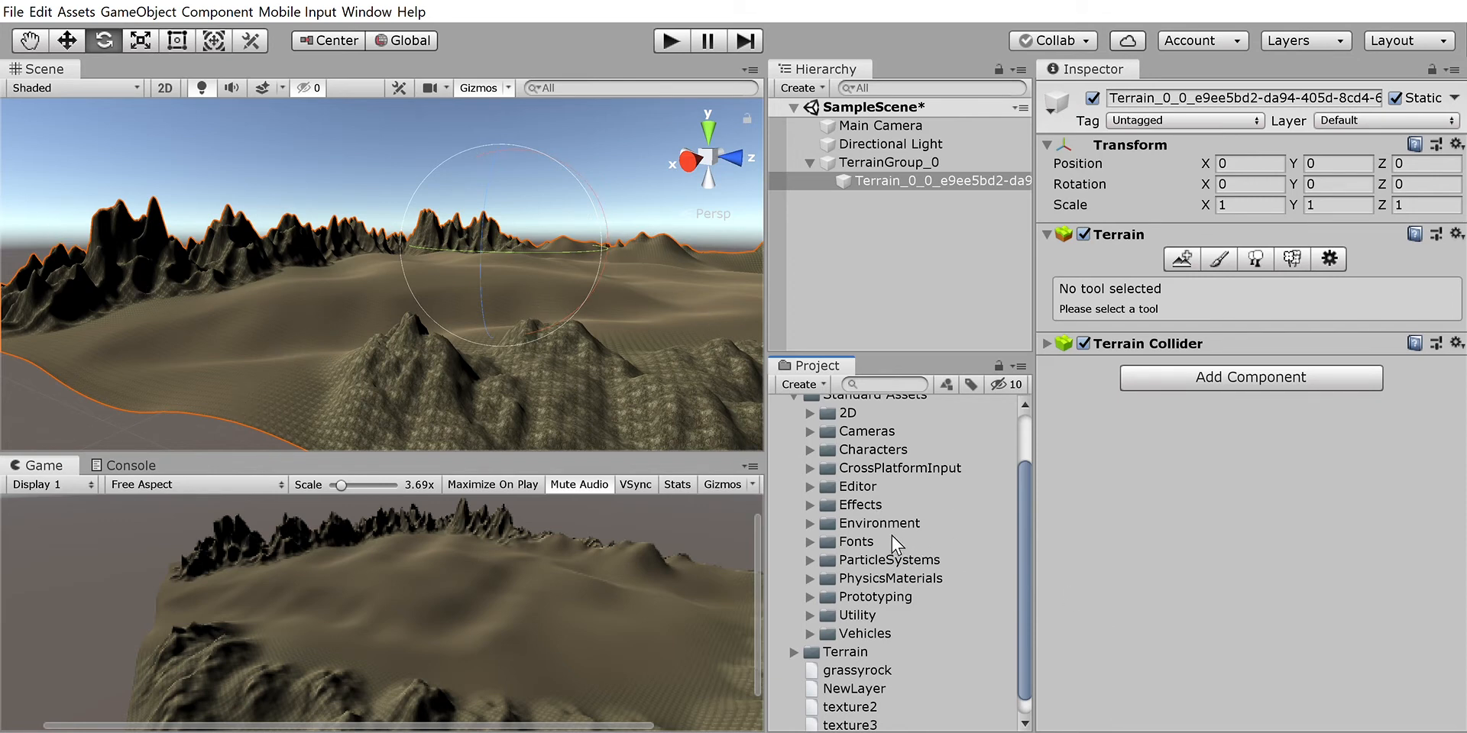
{"action": "mouse_move", "coordinate": [810, 564]}
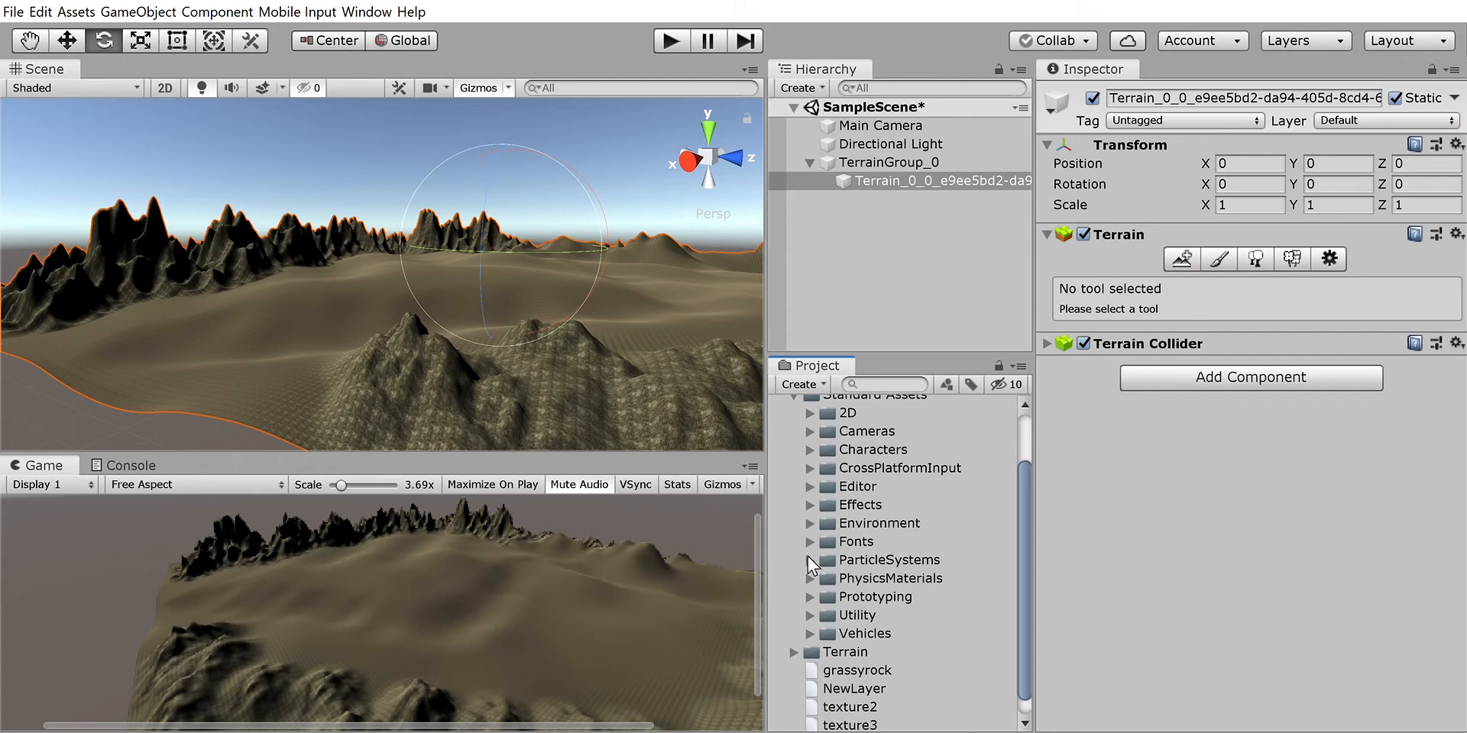
{"action": "mouse_move", "coordinate": [822, 585]}
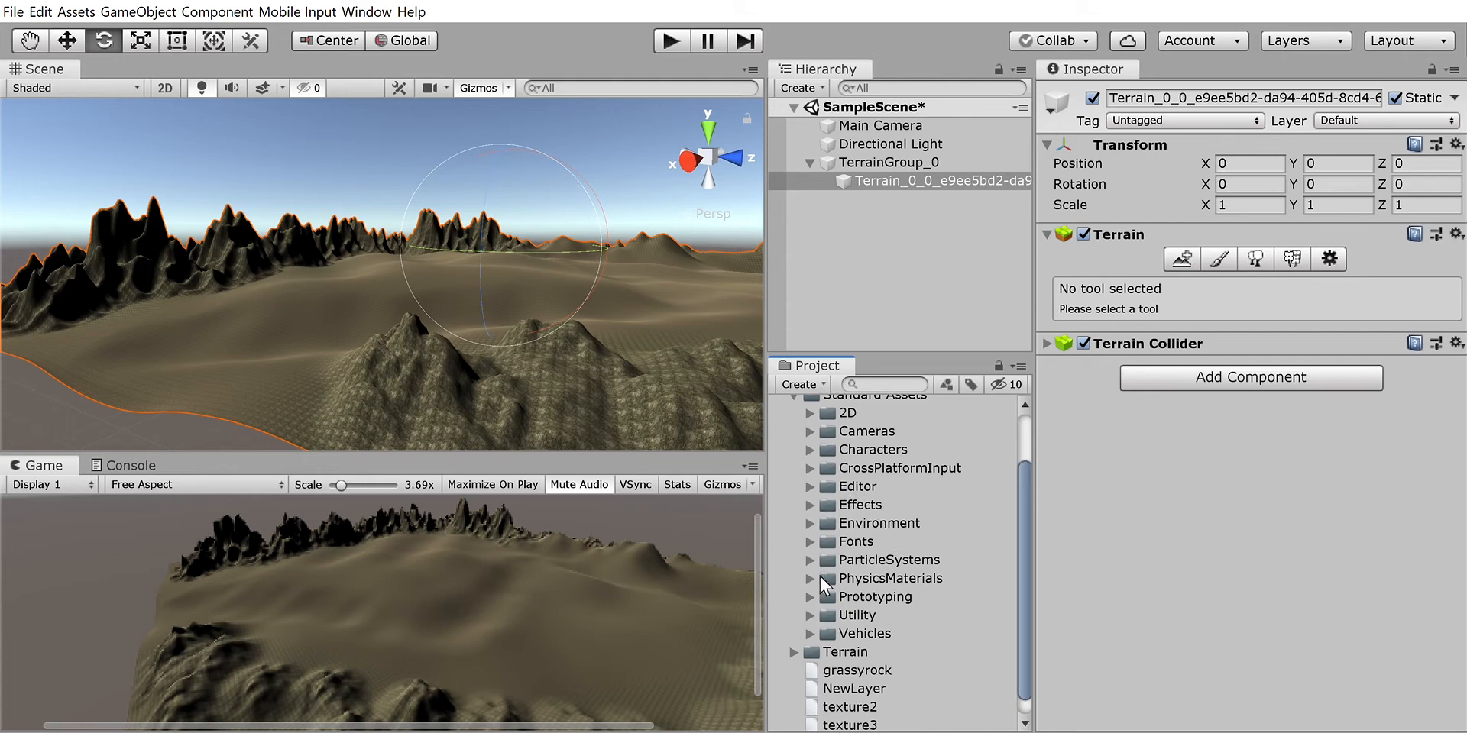
{"action": "mouse_move", "coordinate": [826, 559]}
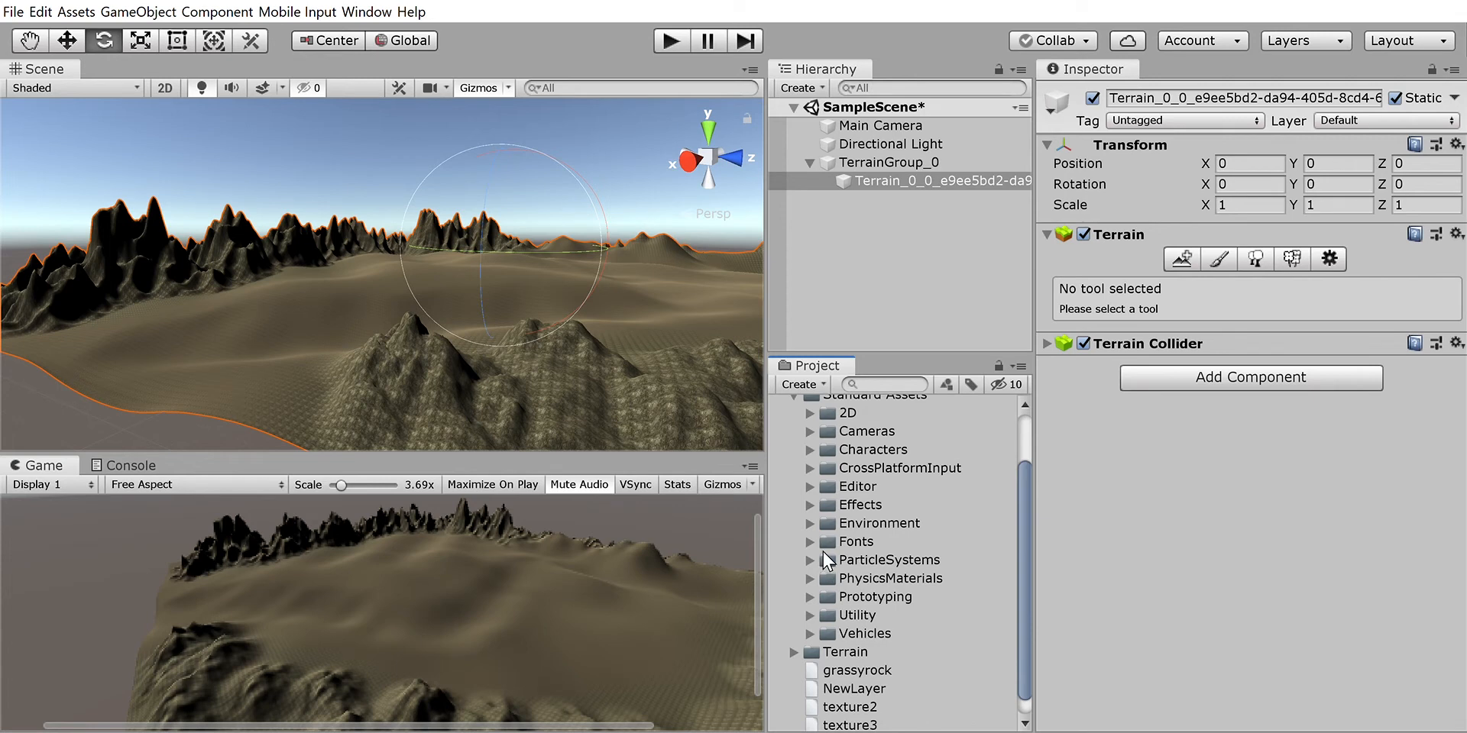
{"action": "left_click", "coordinate": [812, 449]}
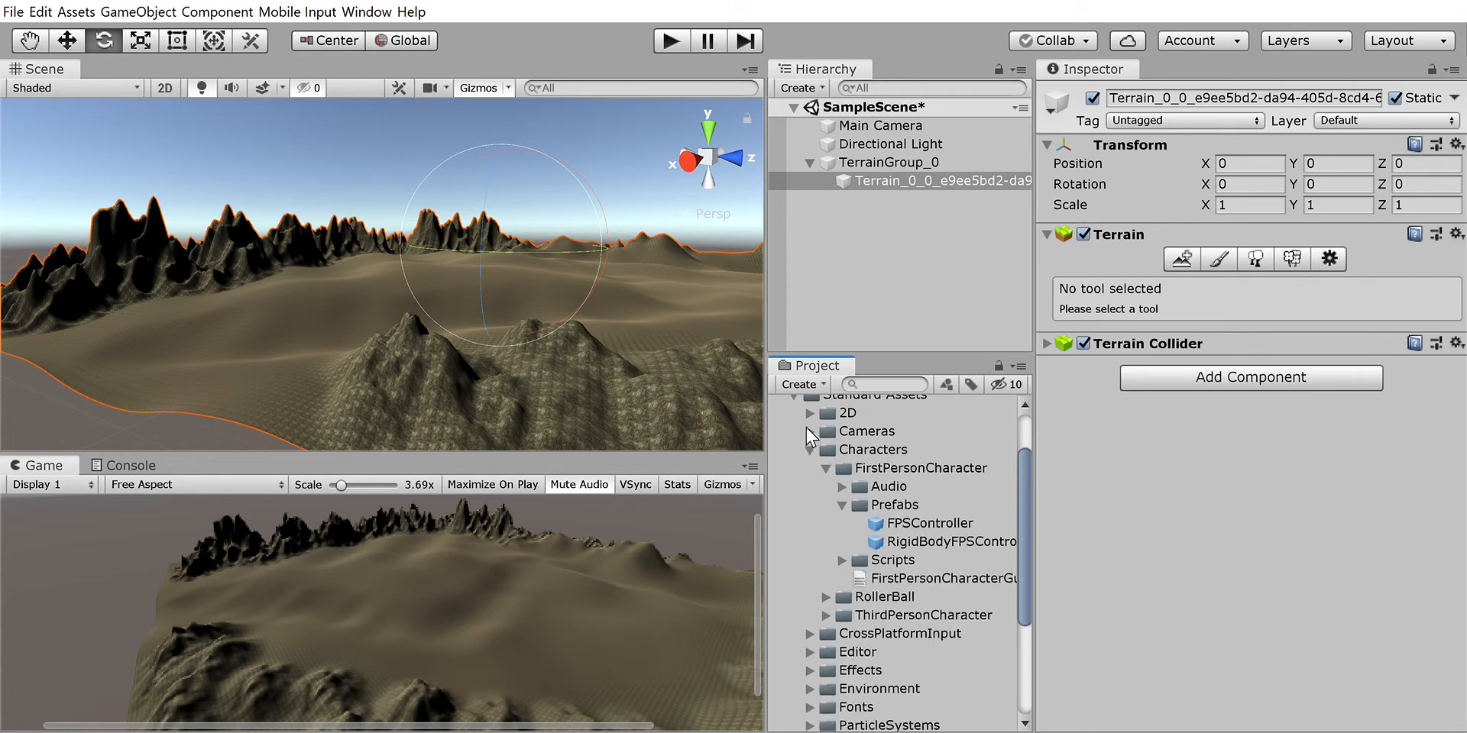
{"action": "left_click", "coordinate": [825, 468]}
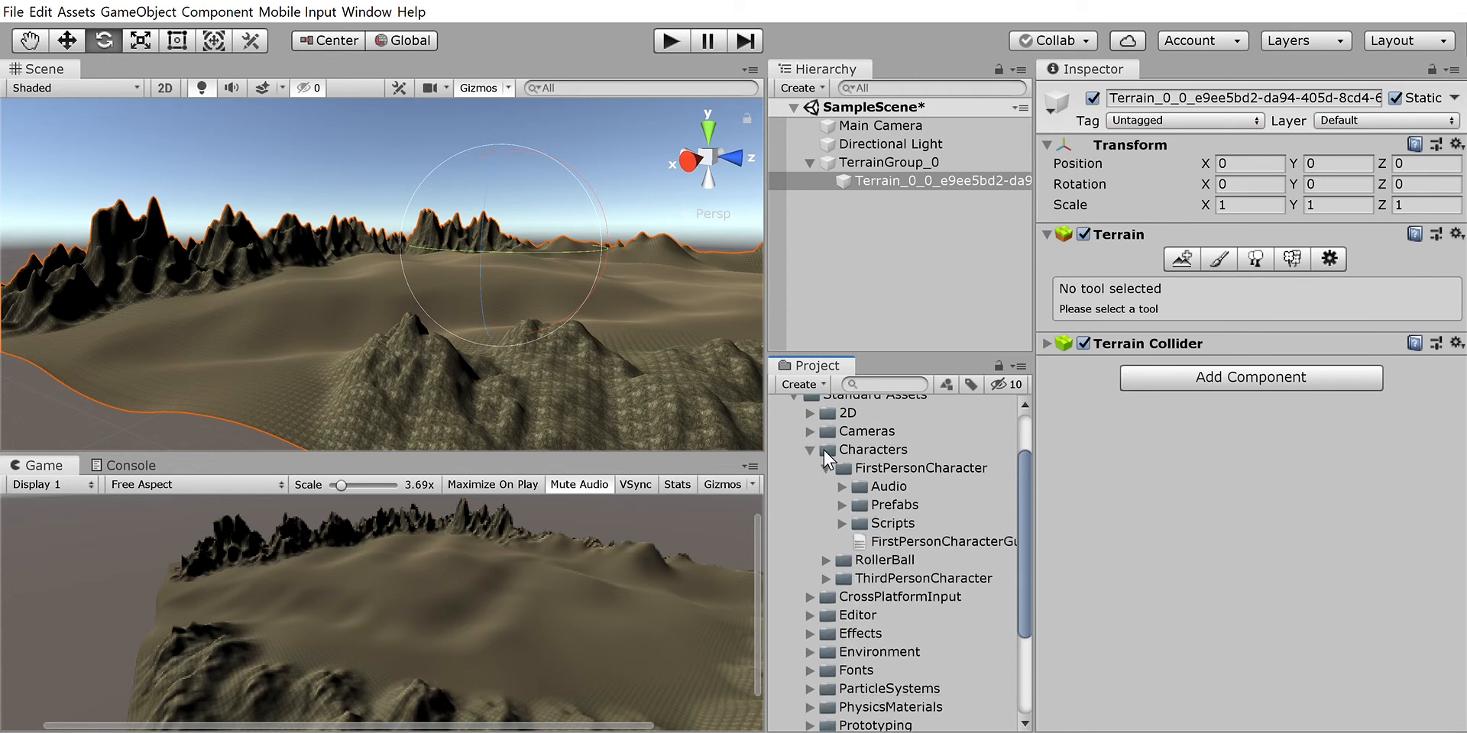
{"action": "left_click", "coordinate": [840, 468]}
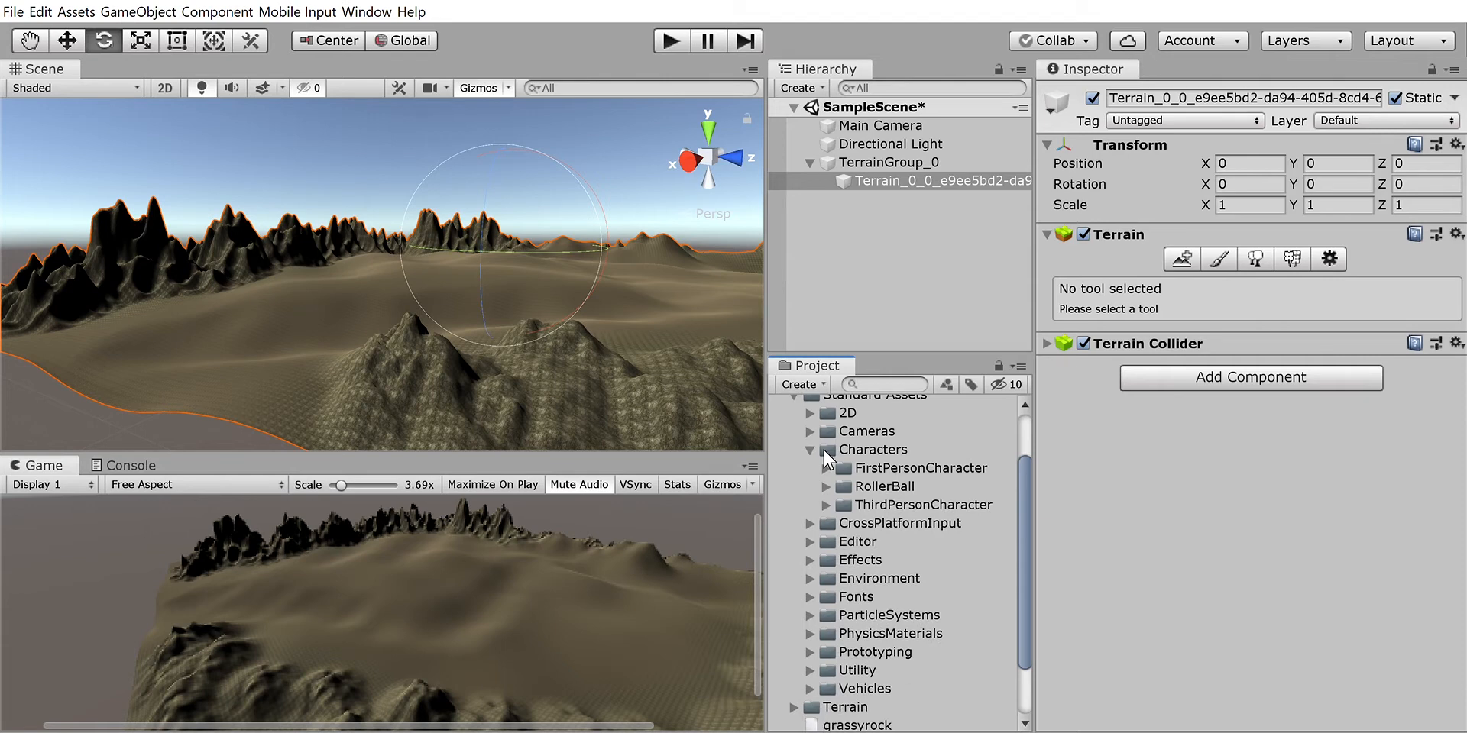
{"action": "left_click", "coordinate": [825, 467]}
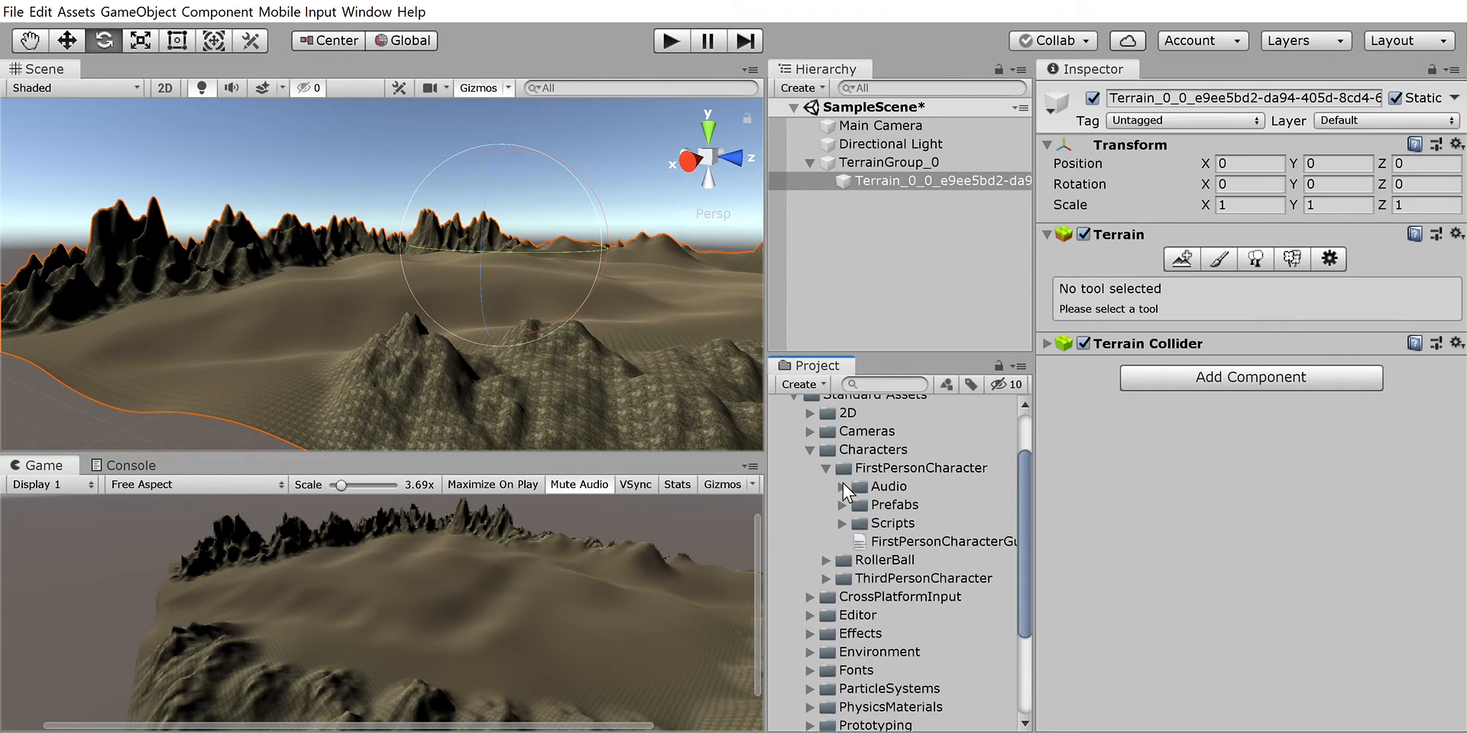
{"action": "left_click", "coordinate": [843, 505]}
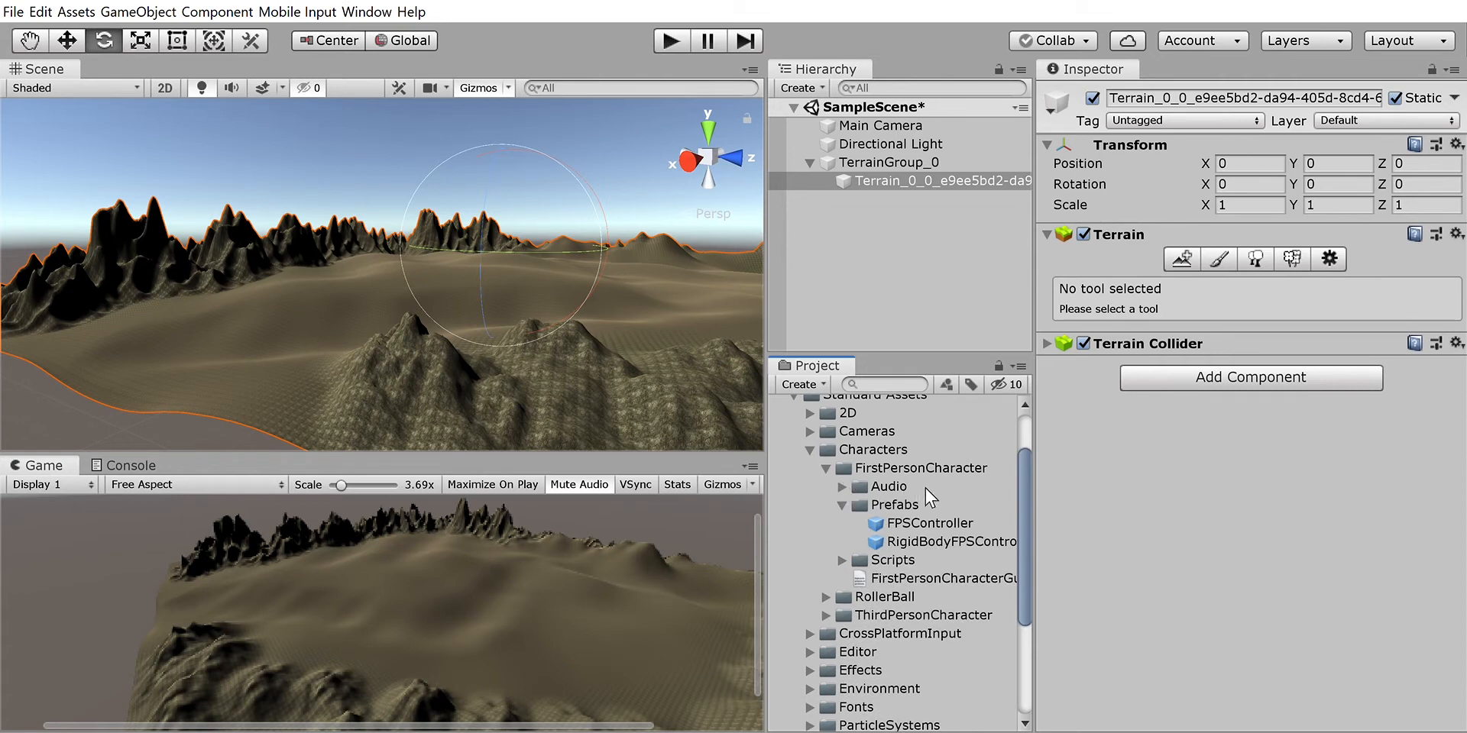
{"action": "mouse_move", "coordinate": [927, 498]}
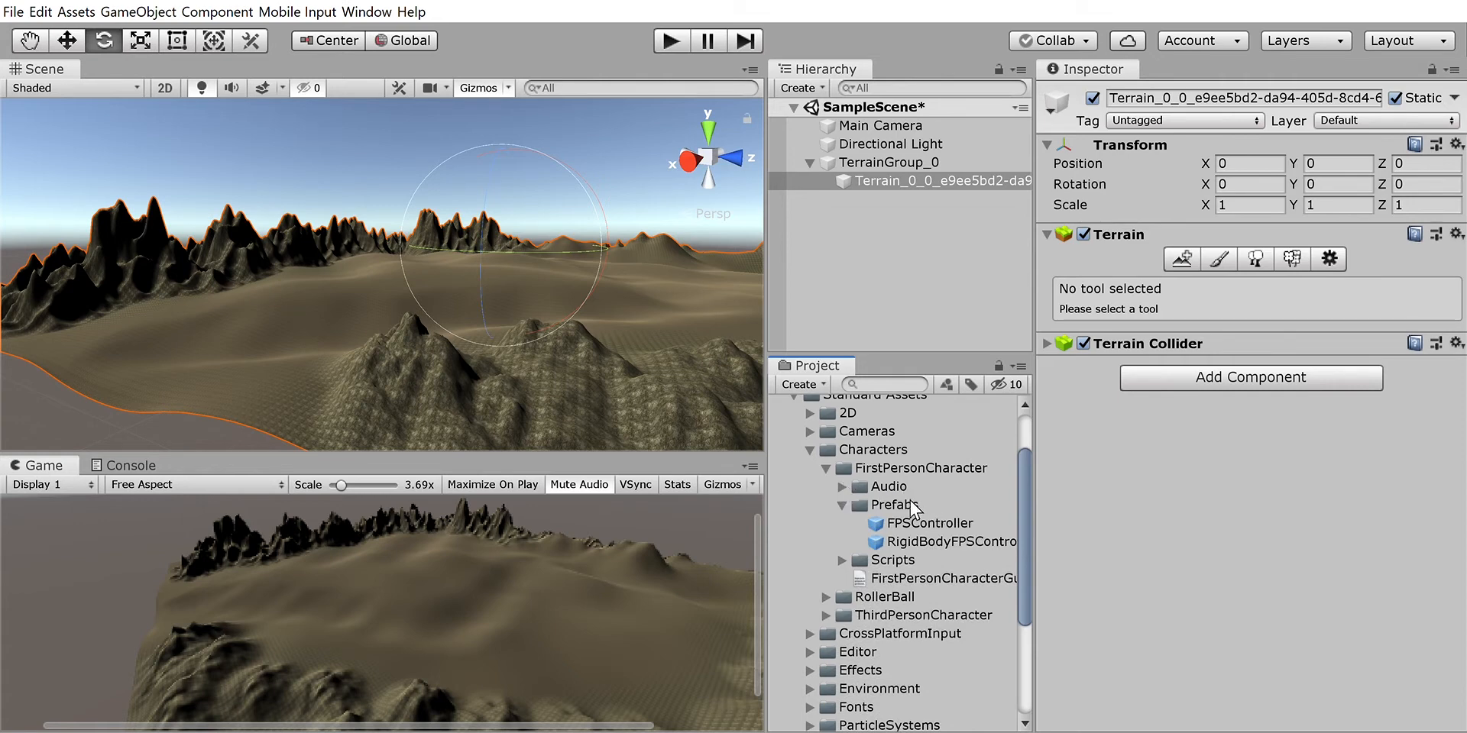
{"action": "left_click", "coordinate": [940, 181]}
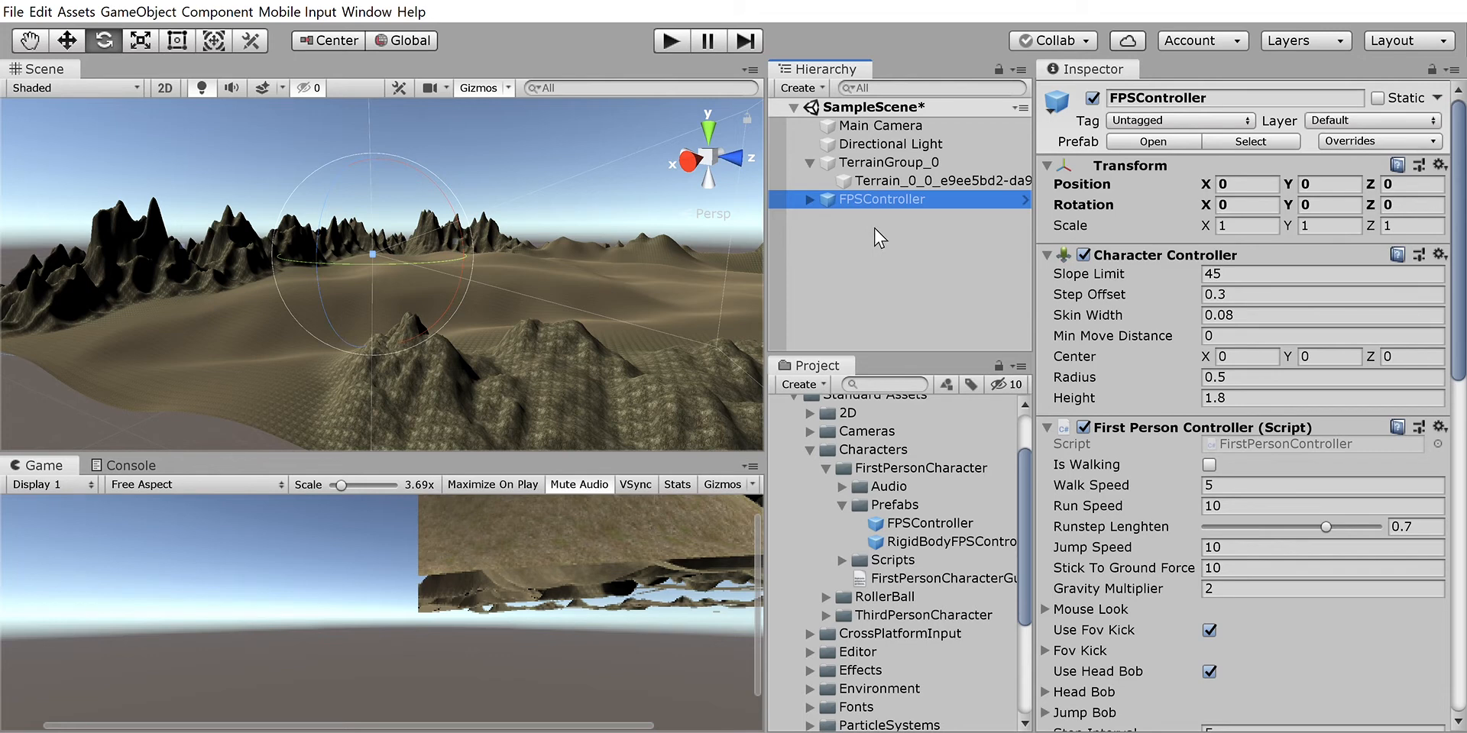
{"action": "mouse_move", "coordinate": [871, 220]}
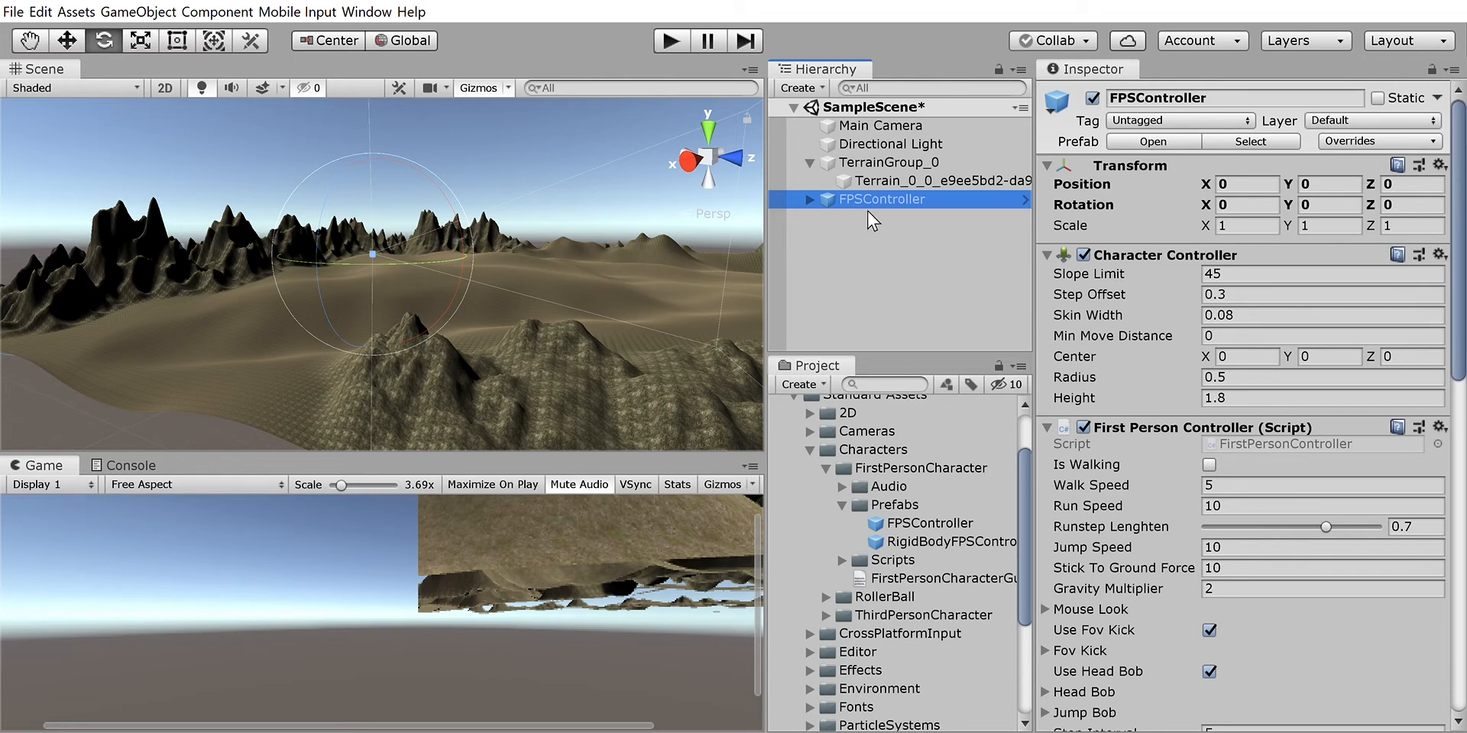
Step: Delete the default Main Camera and select the FPSController to show its Inspector properties
{"action": "left_click", "coordinate": [880, 125]}
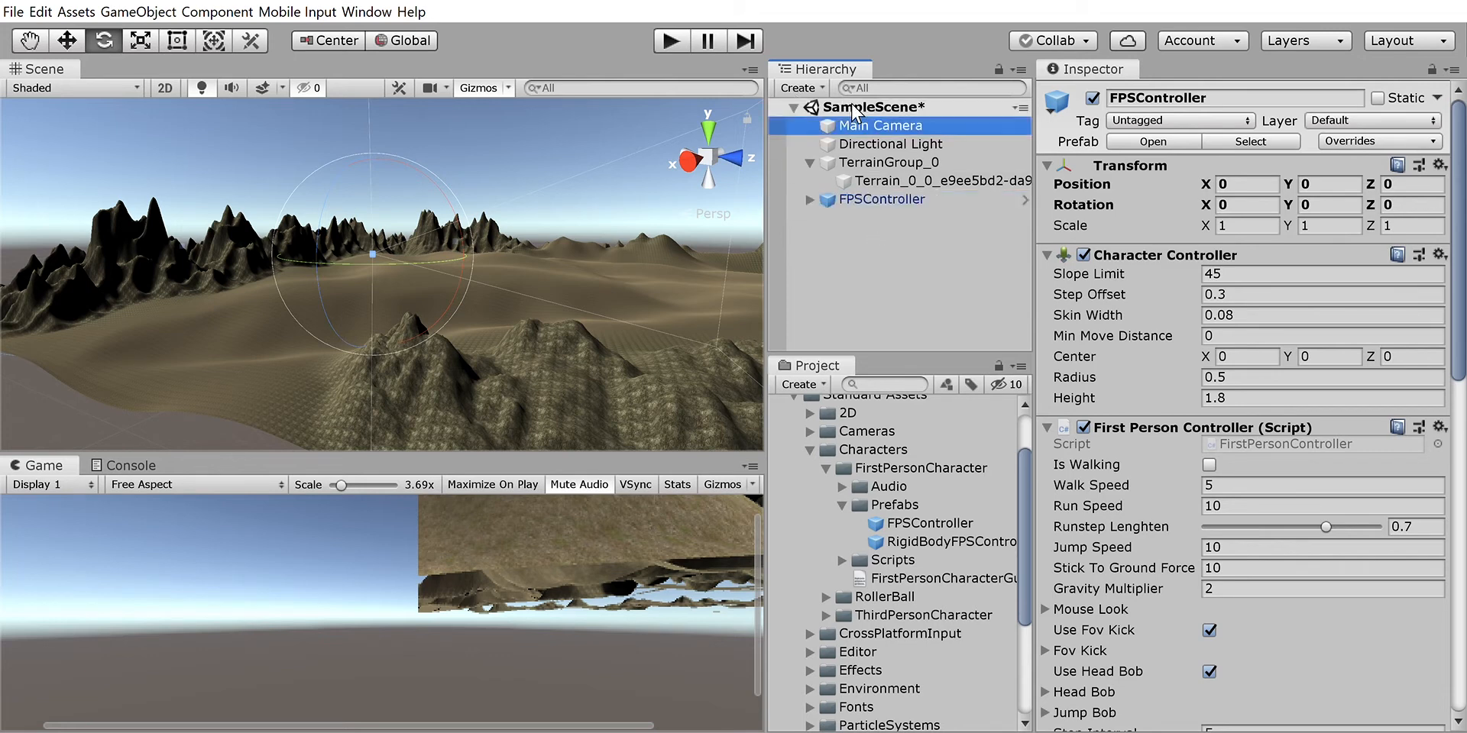
{"action": "left_click", "coordinate": [880, 126]}
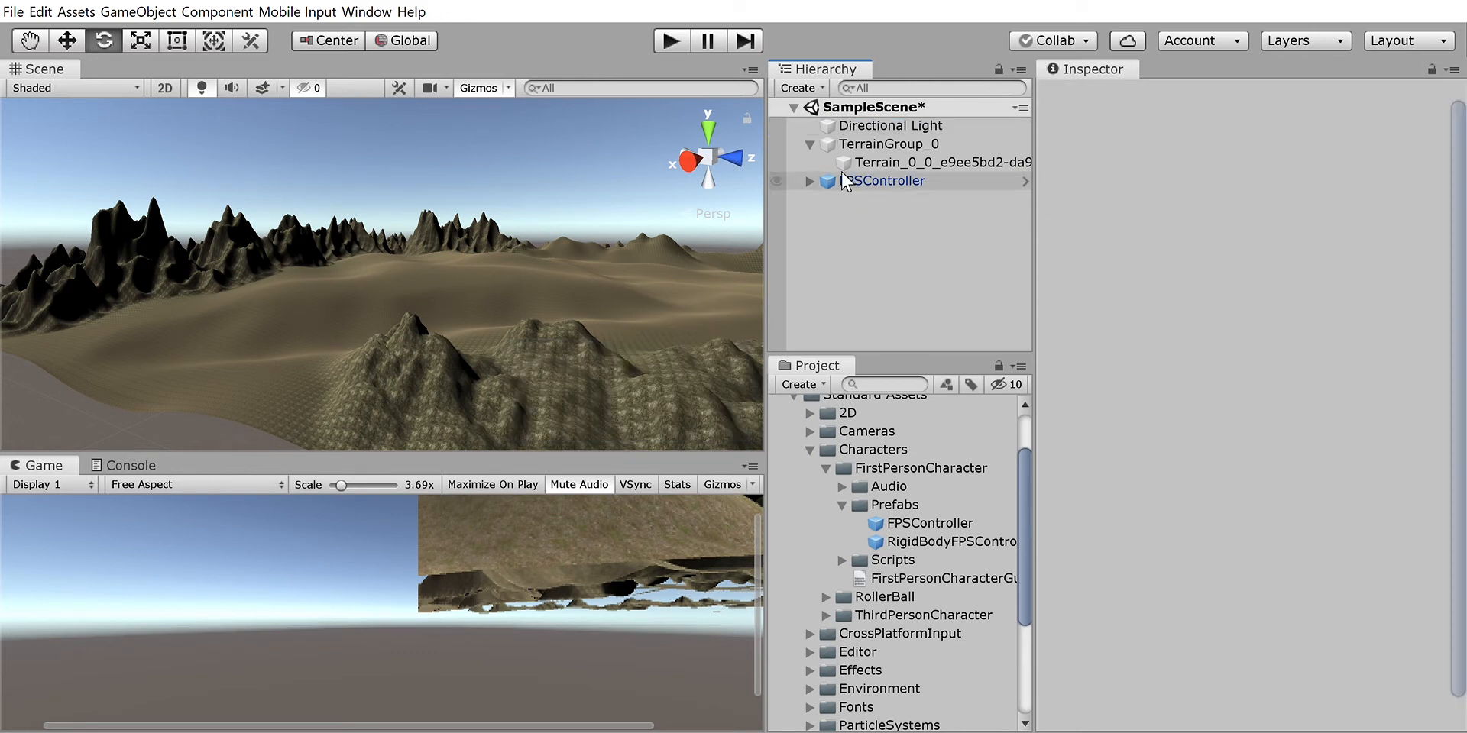
{"action": "left_click", "coordinate": [890, 180]}
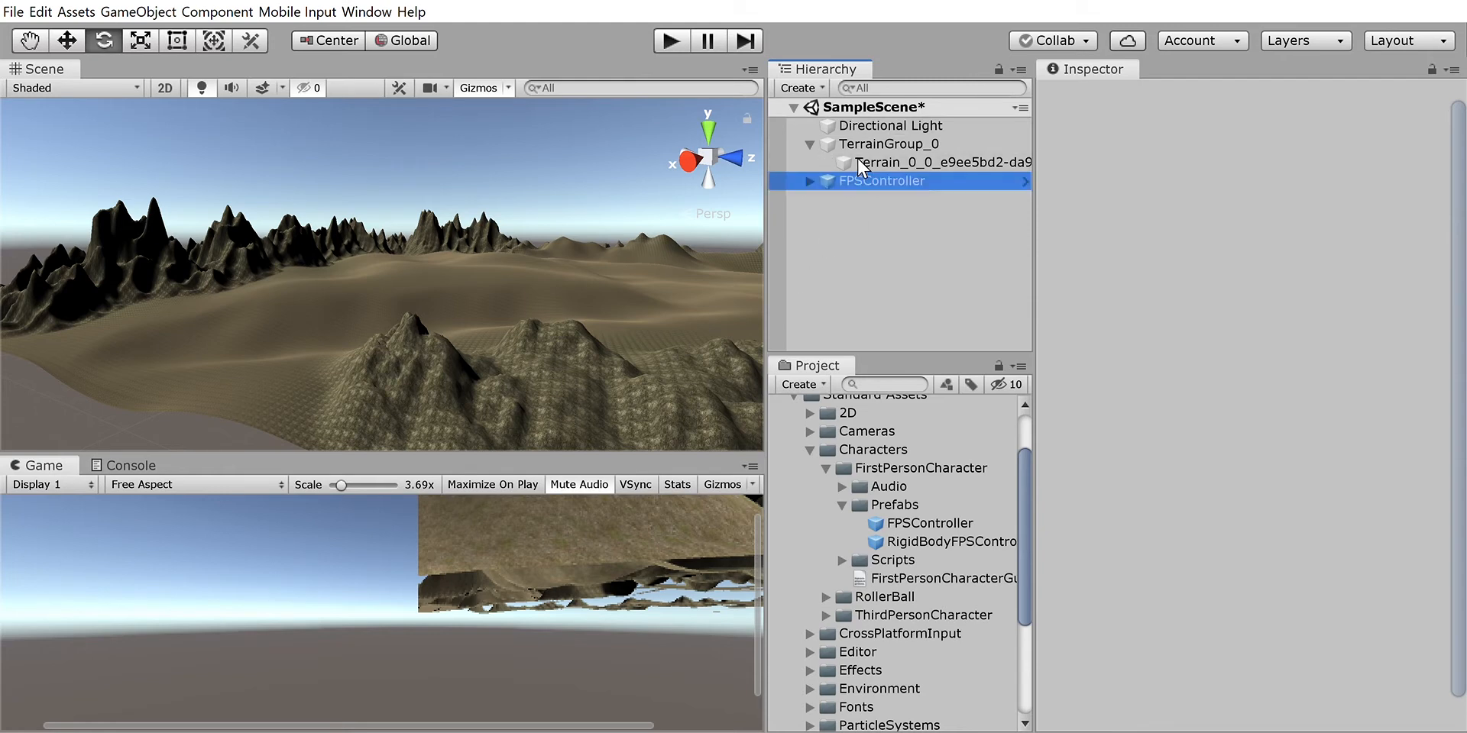
{"action": "left_click", "coordinate": [882, 180]}
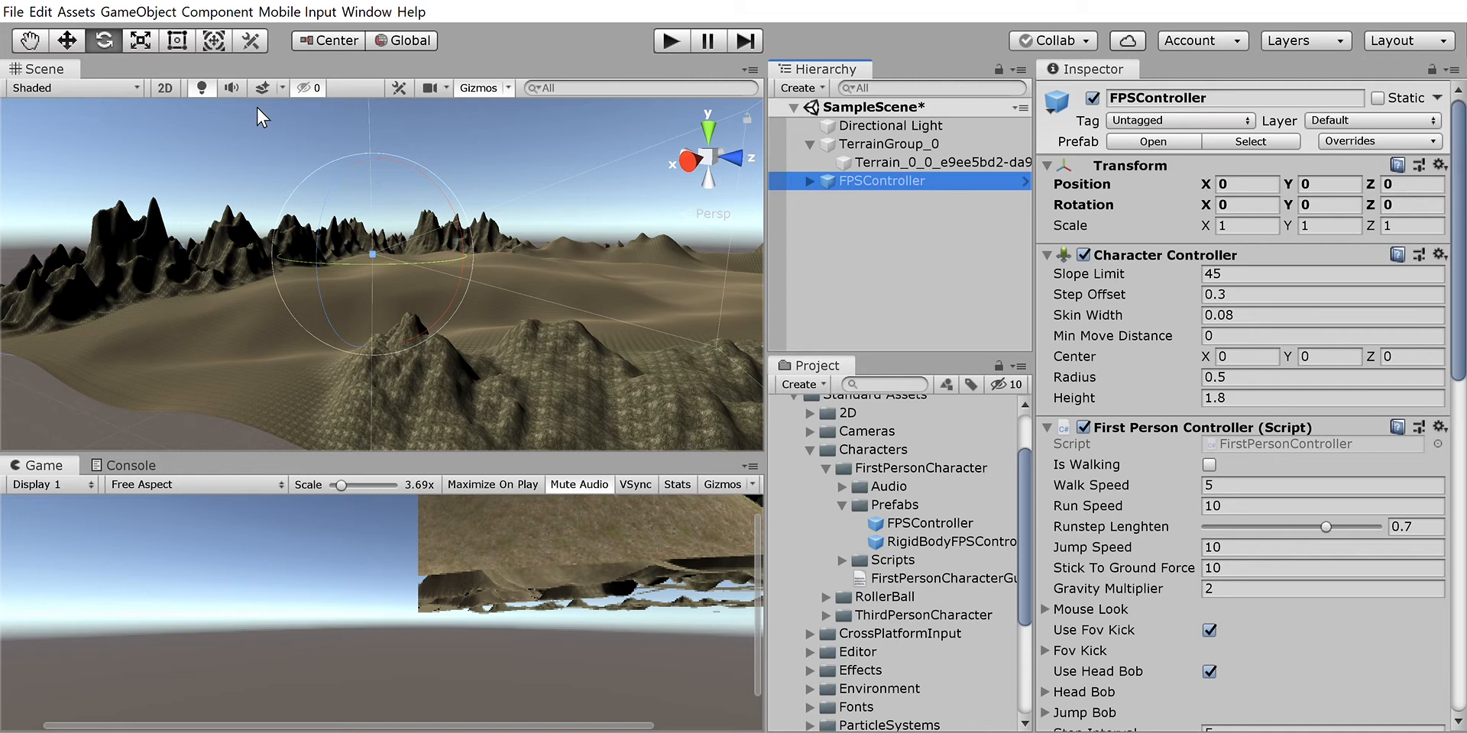
{"action": "mouse_move", "coordinate": [886, 168]}
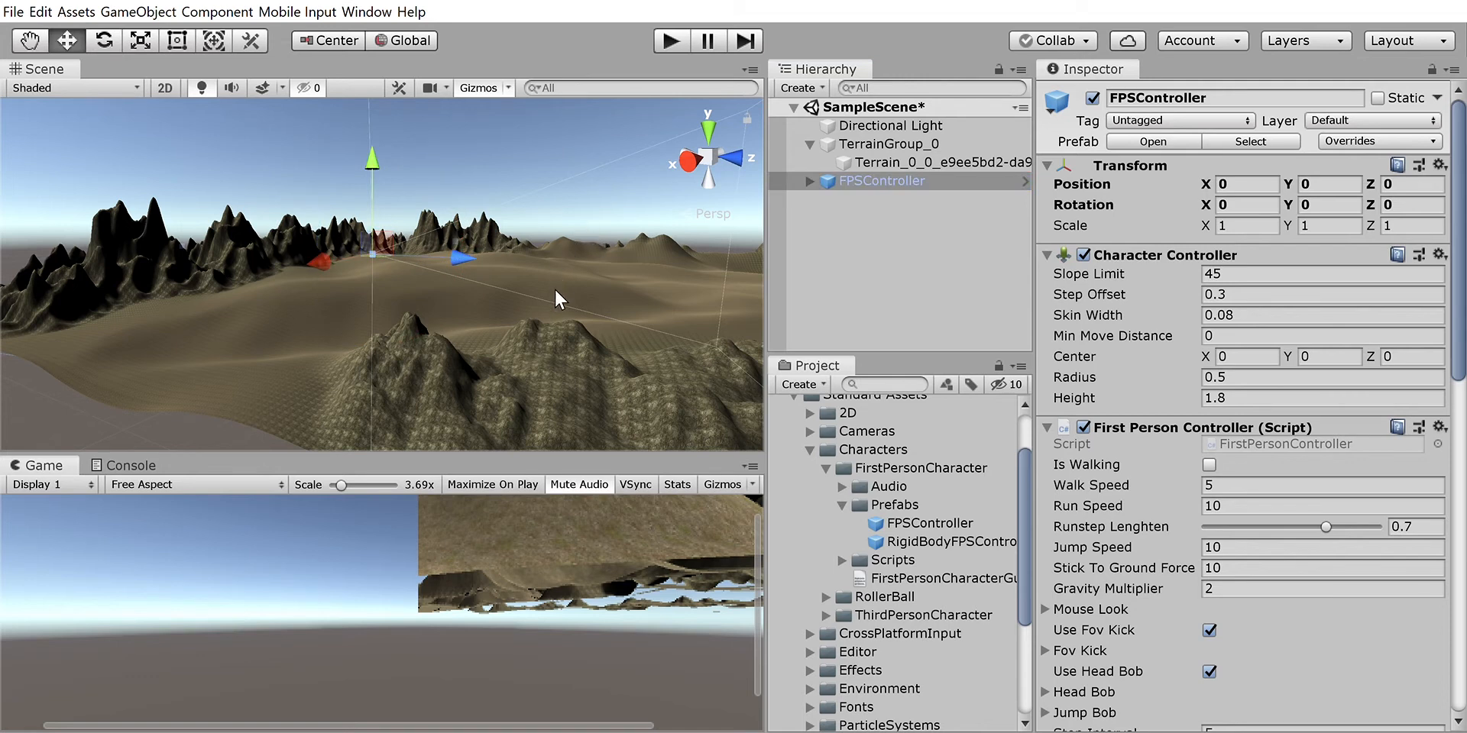
{"action": "mouse_move", "coordinate": [384, 244]}
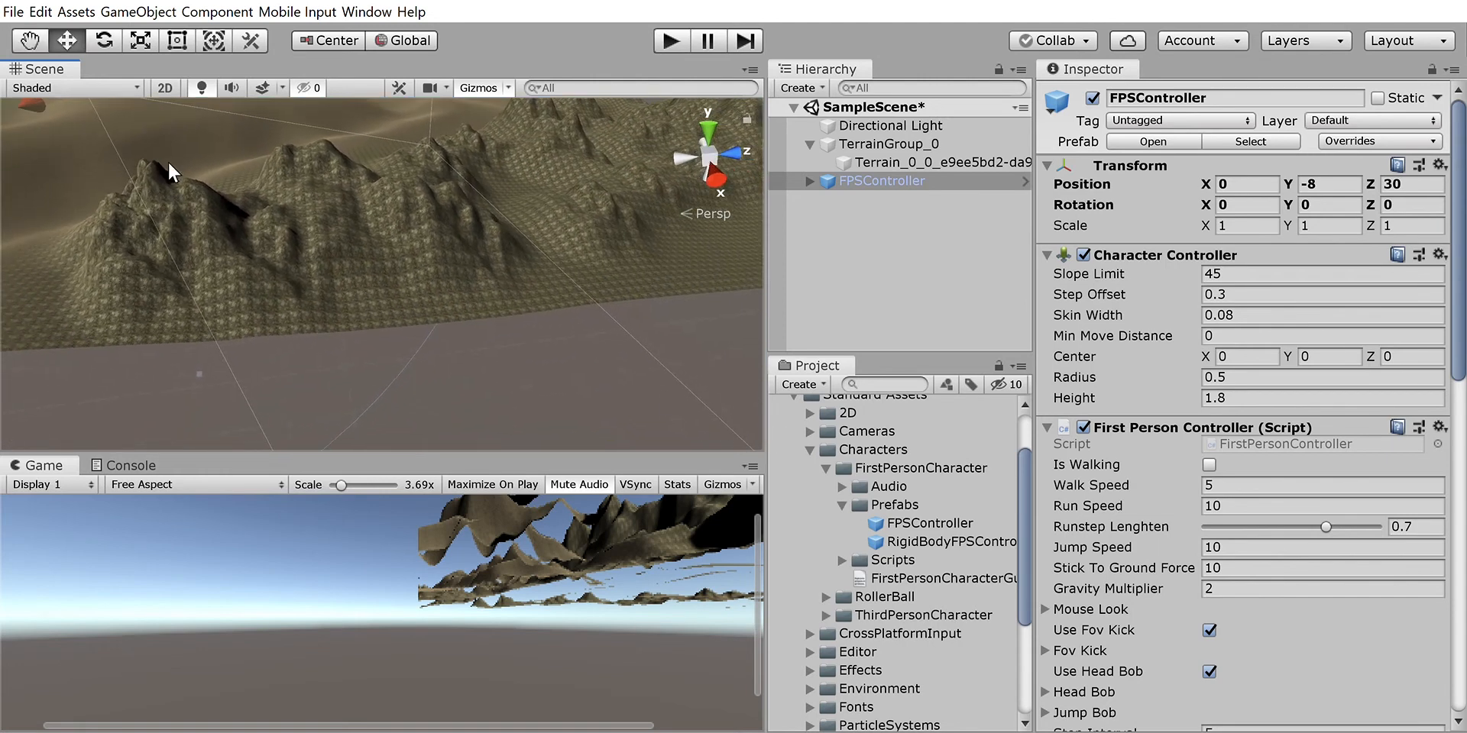
Step: Move the FPSController onto the terrain at about X 491.5, Y 16.19, Z 185
{"action": "left_click_drag", "start_coordinate": [168, 173], "coordinate": [494, 286]}
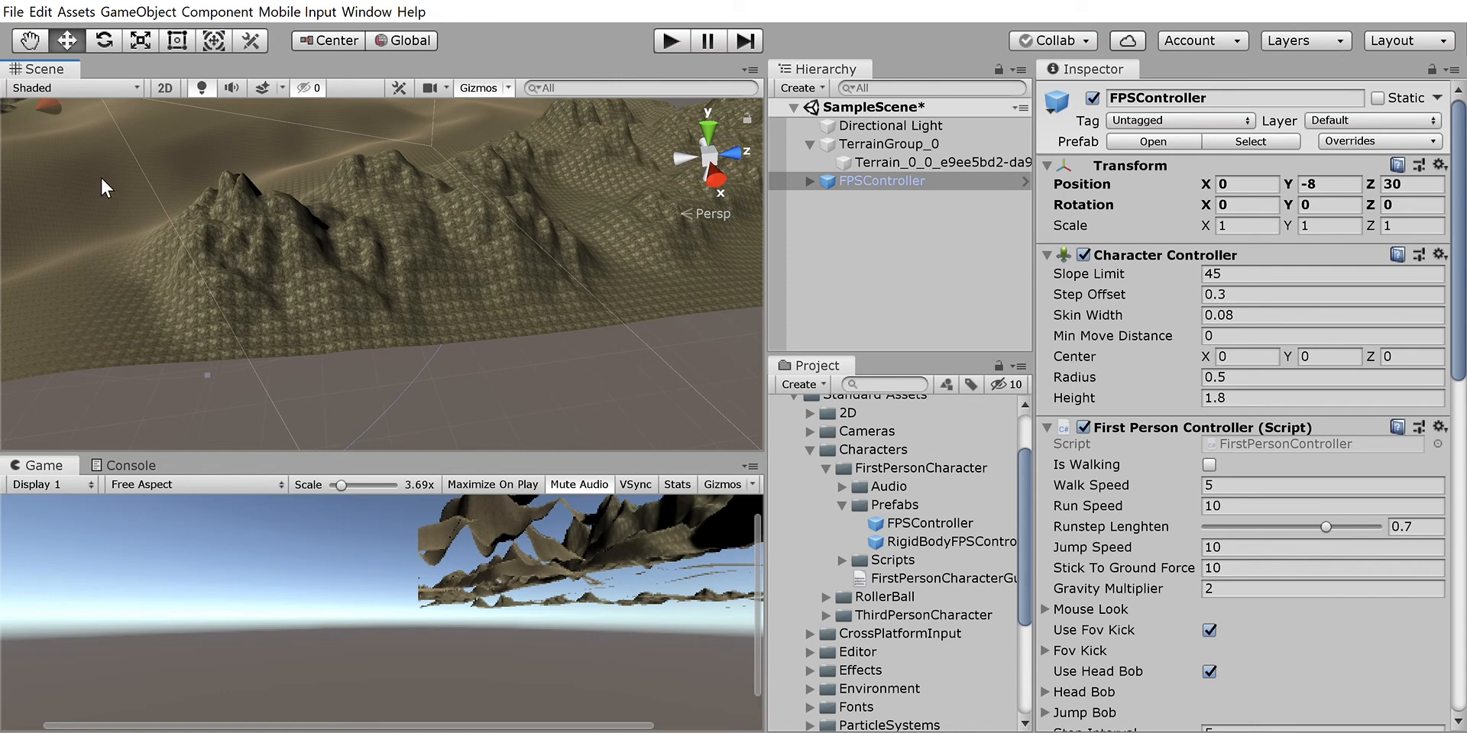
{"action": "mouse_move", "coordinate": [190, 228]}
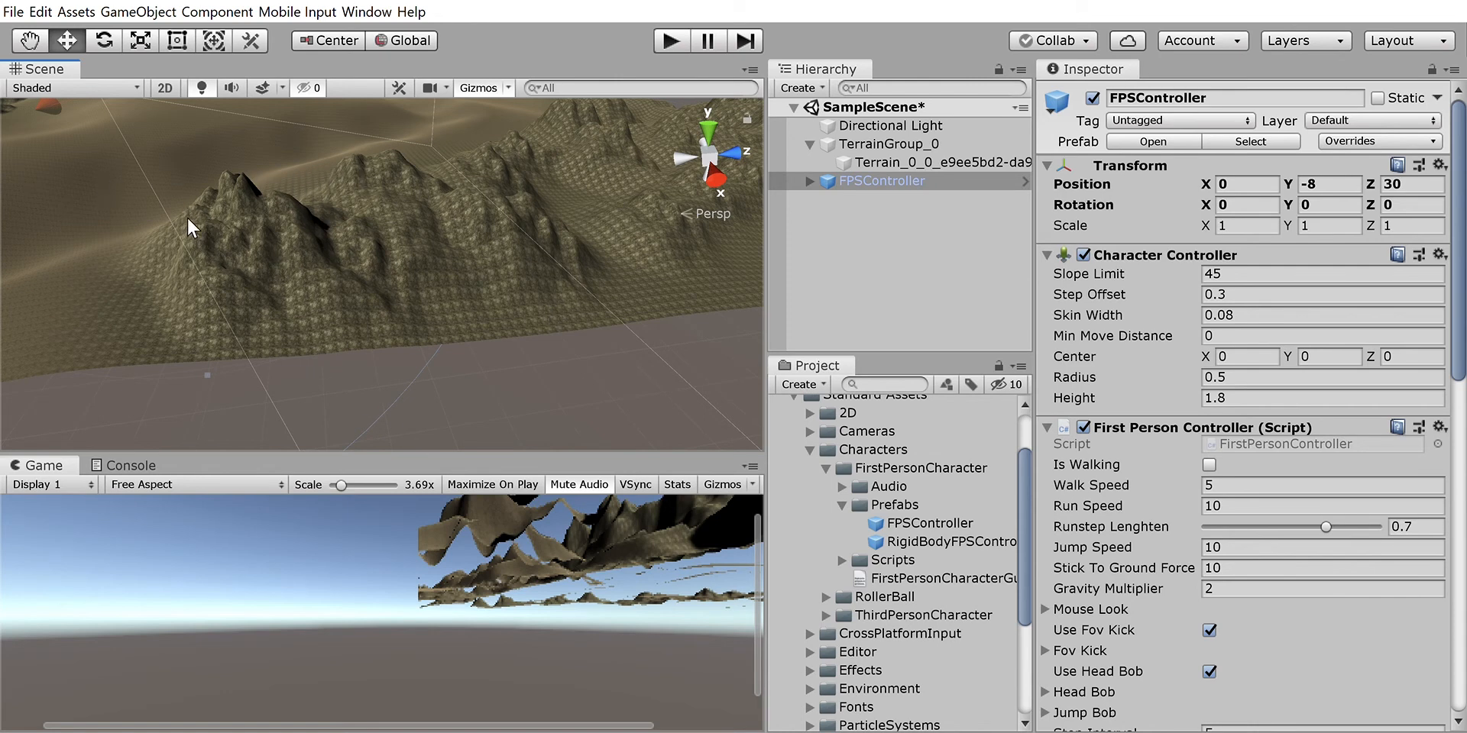
{"action": "mouse_move", "coordinate": [211, 174]}
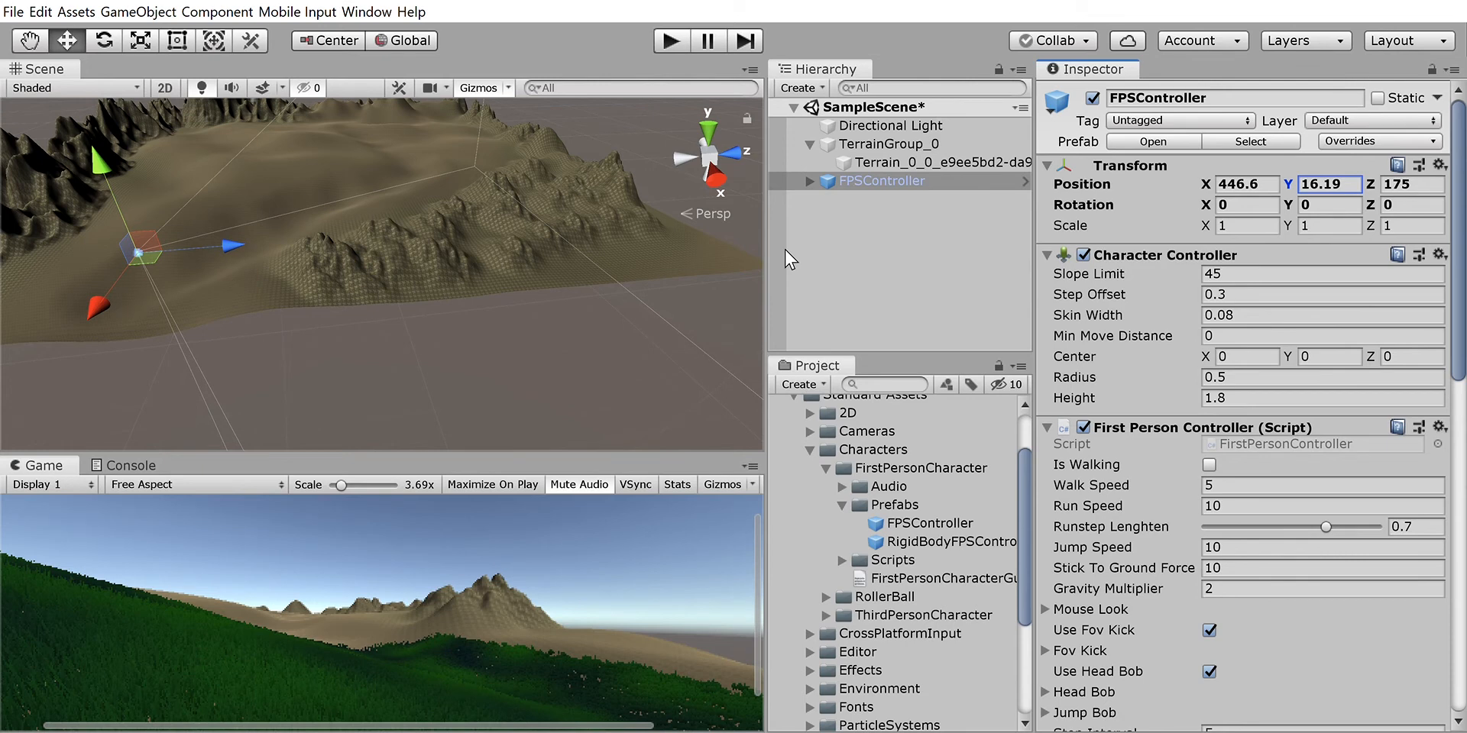
{"action": "mouse_move", "coordinate": [1160, 213]}
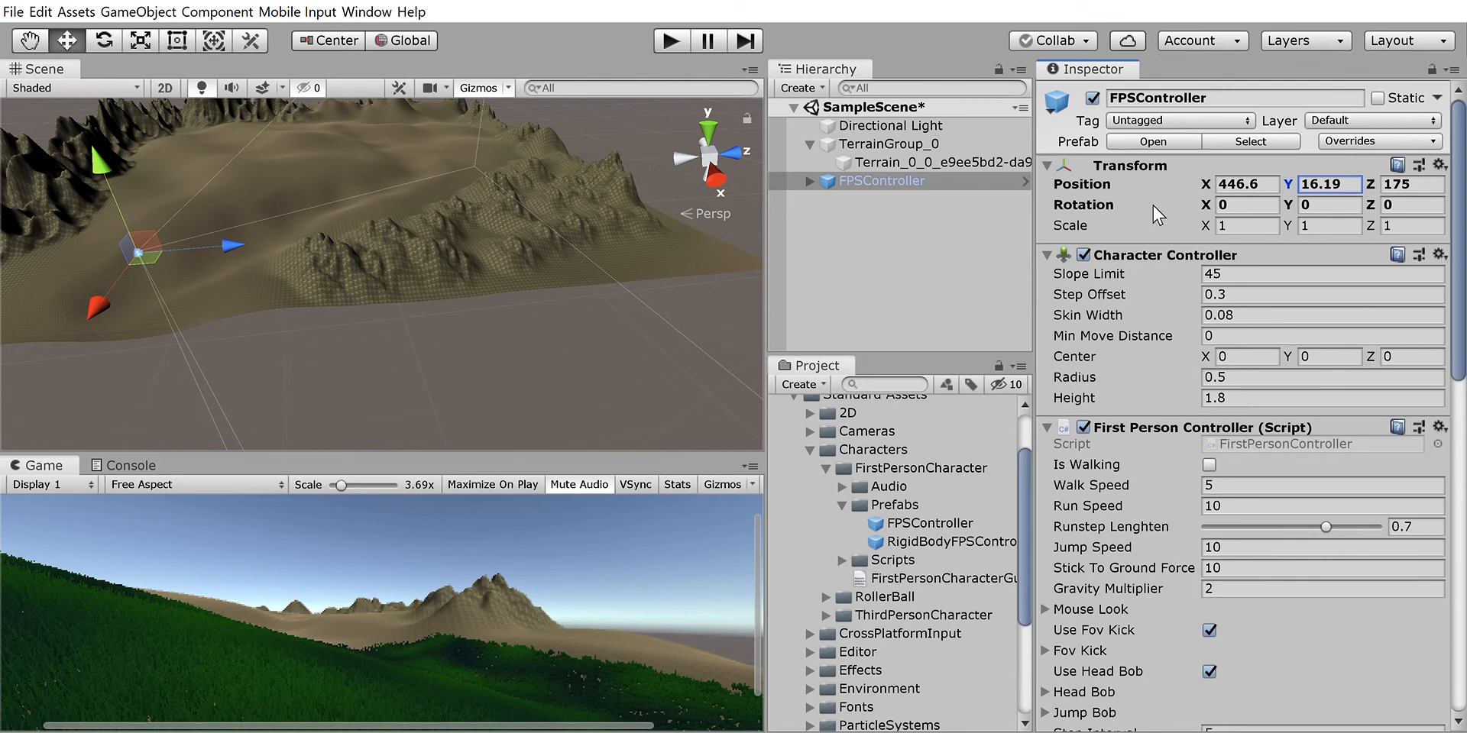
{"action": "mouse_move", "coordinate": [847, 587]}
{"action": "type", "text": "234"}
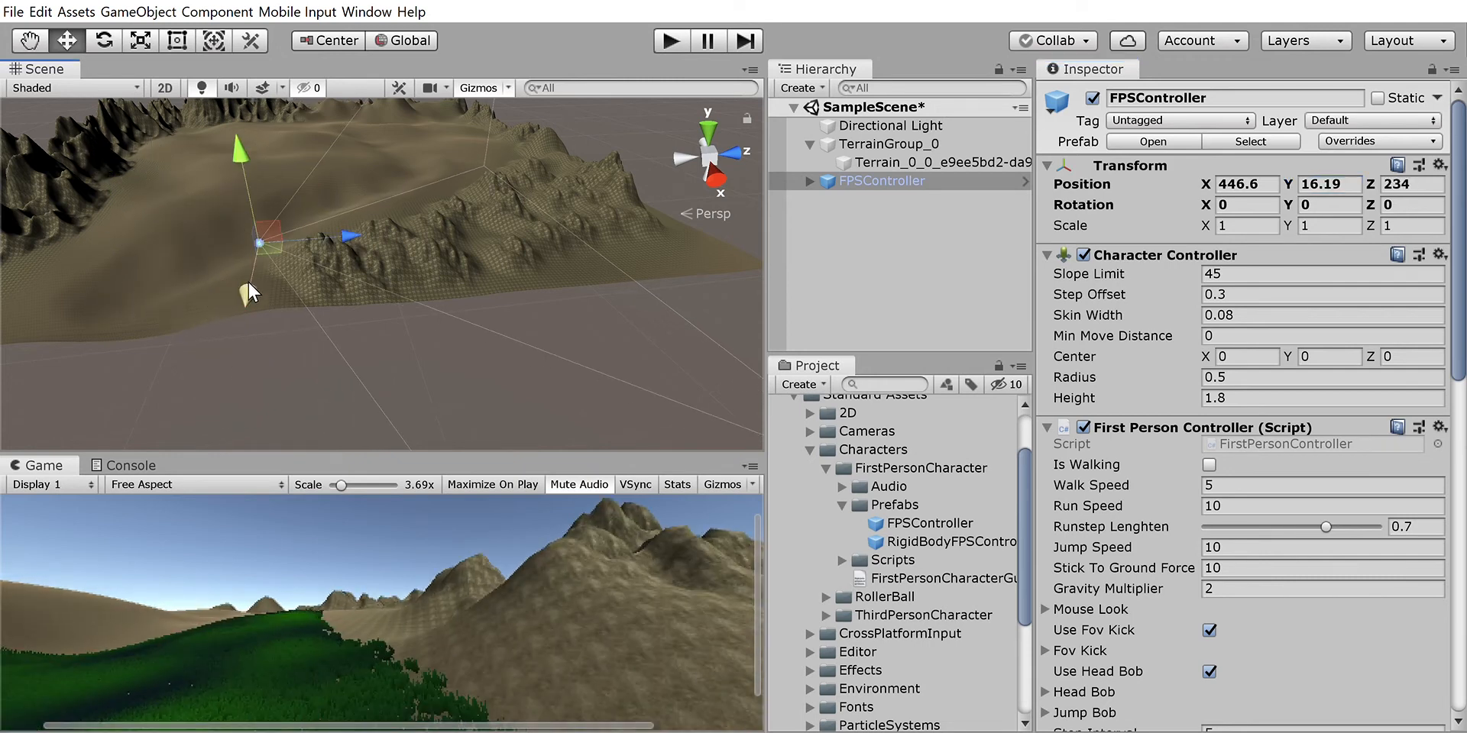
{"action": "left_click_drag", "start_coordinate": [257, 243], "coordinate": [336, 272]}
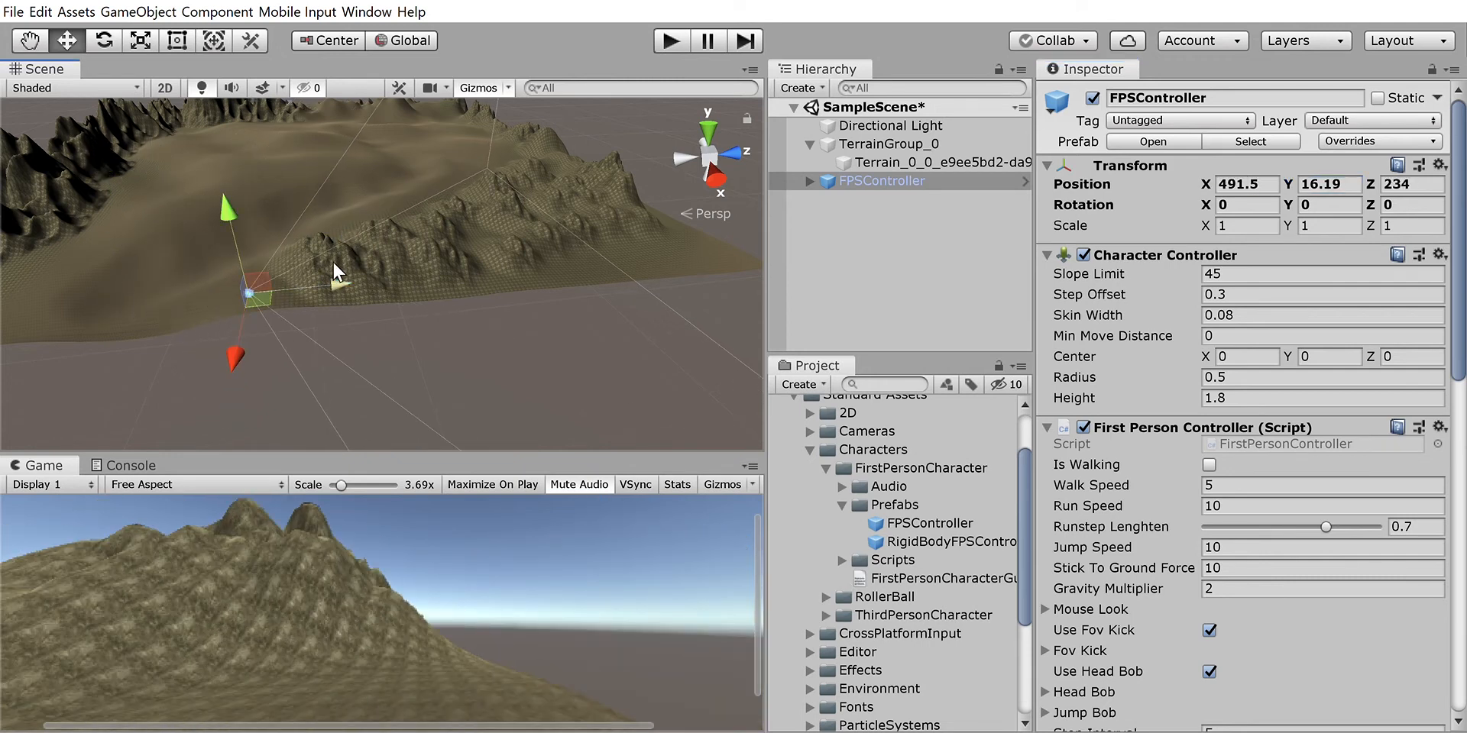
{"action": "left_click_drag", "start_coordinate": [272, 300], "coordinate": [220, 285]}
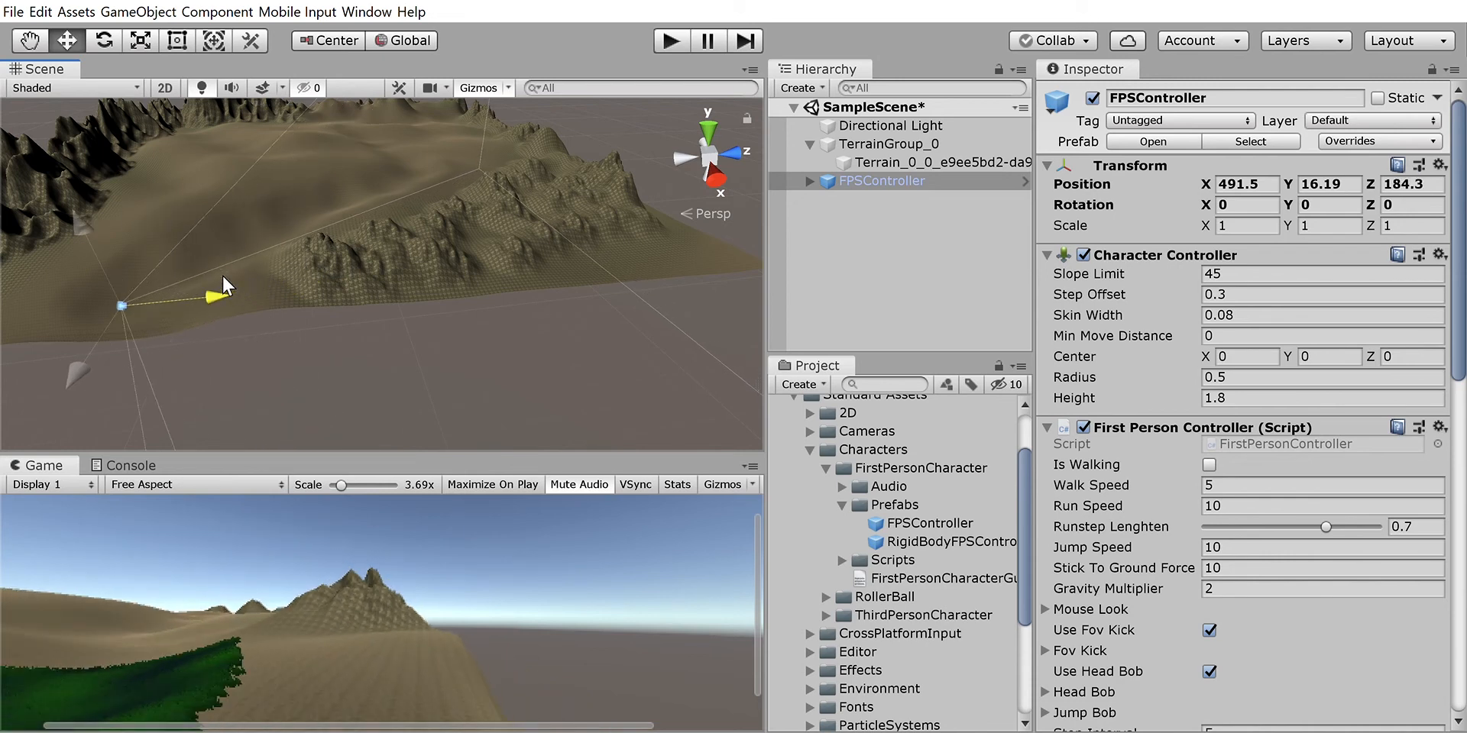
{"action": "left_click_drag", "start_coordinate": [225, 286], "coordinate": [232, 306]}
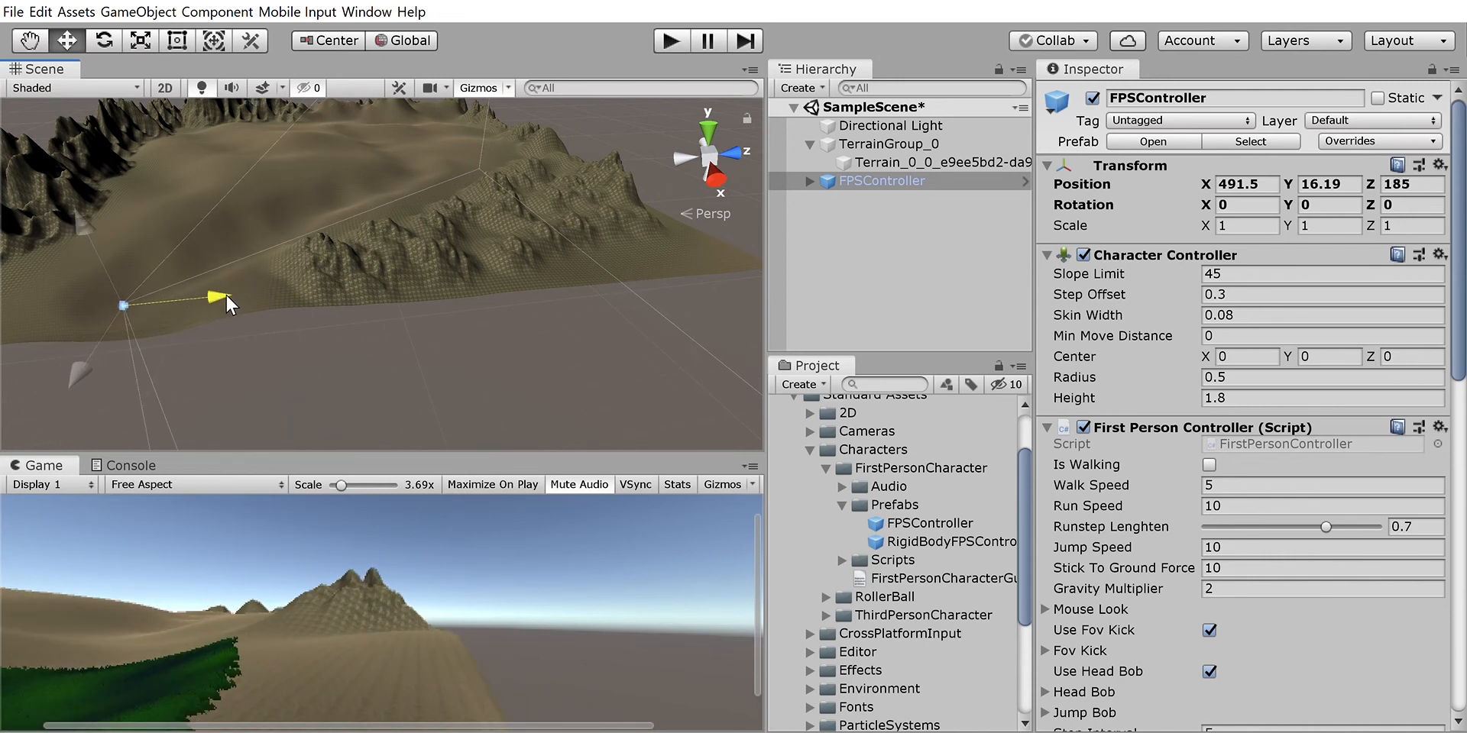
Step: Rotate the FPSController about Y by roughly -25 degrees to face across the valley
{"action": "left_click", "coordinate": [102, 40]}
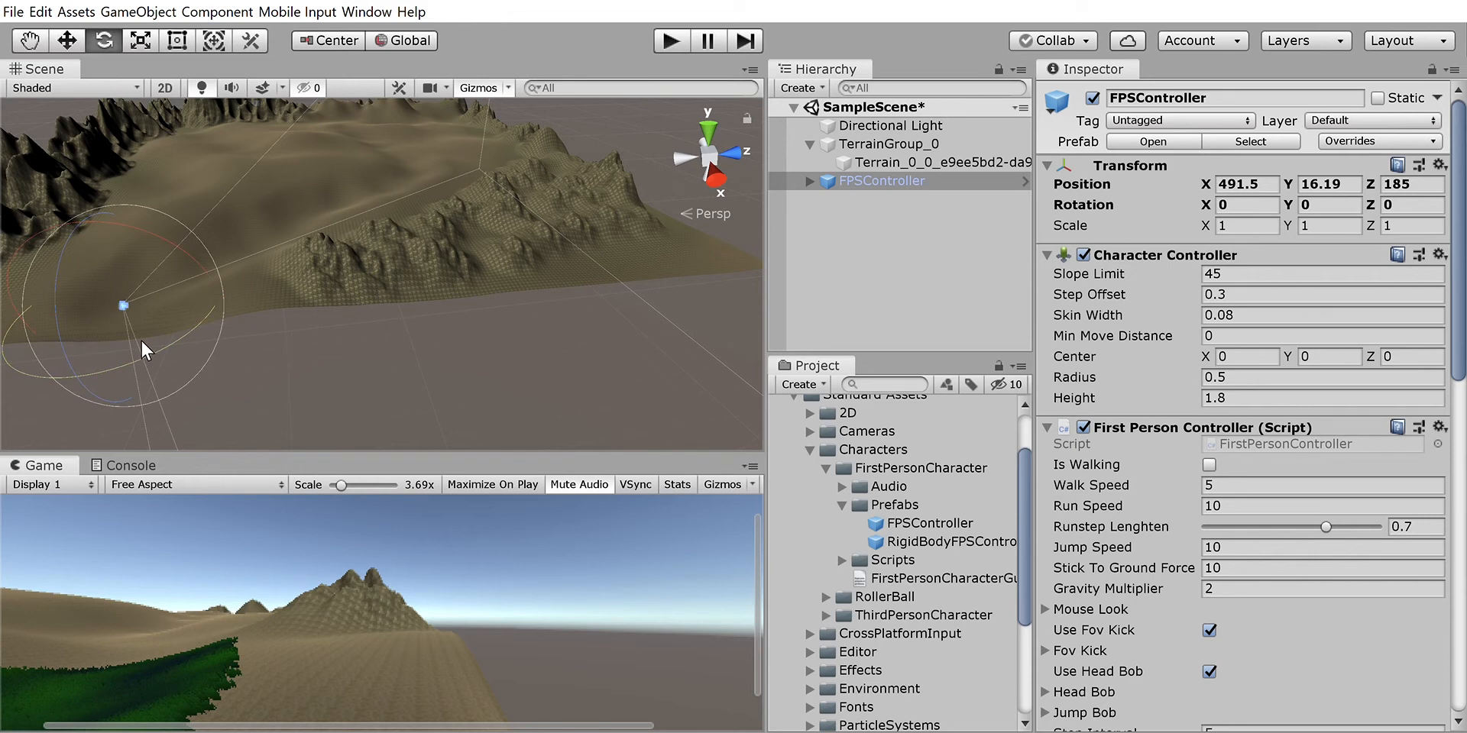
{"action": "left_click_drag", "start_coordinate": [145, 351], "coordinate": [182, 136]}
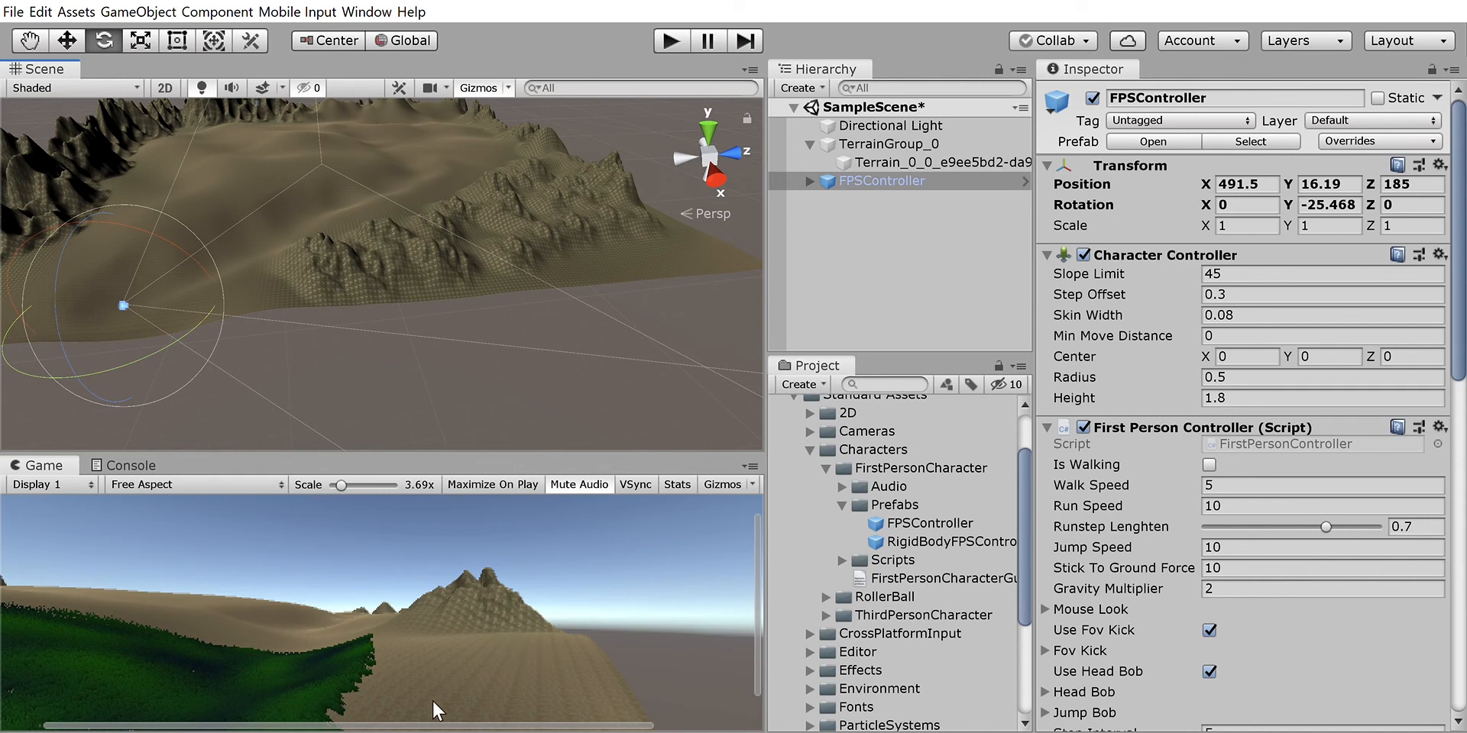
{"action": "mouse_move", "coordinate": [669, 20]}
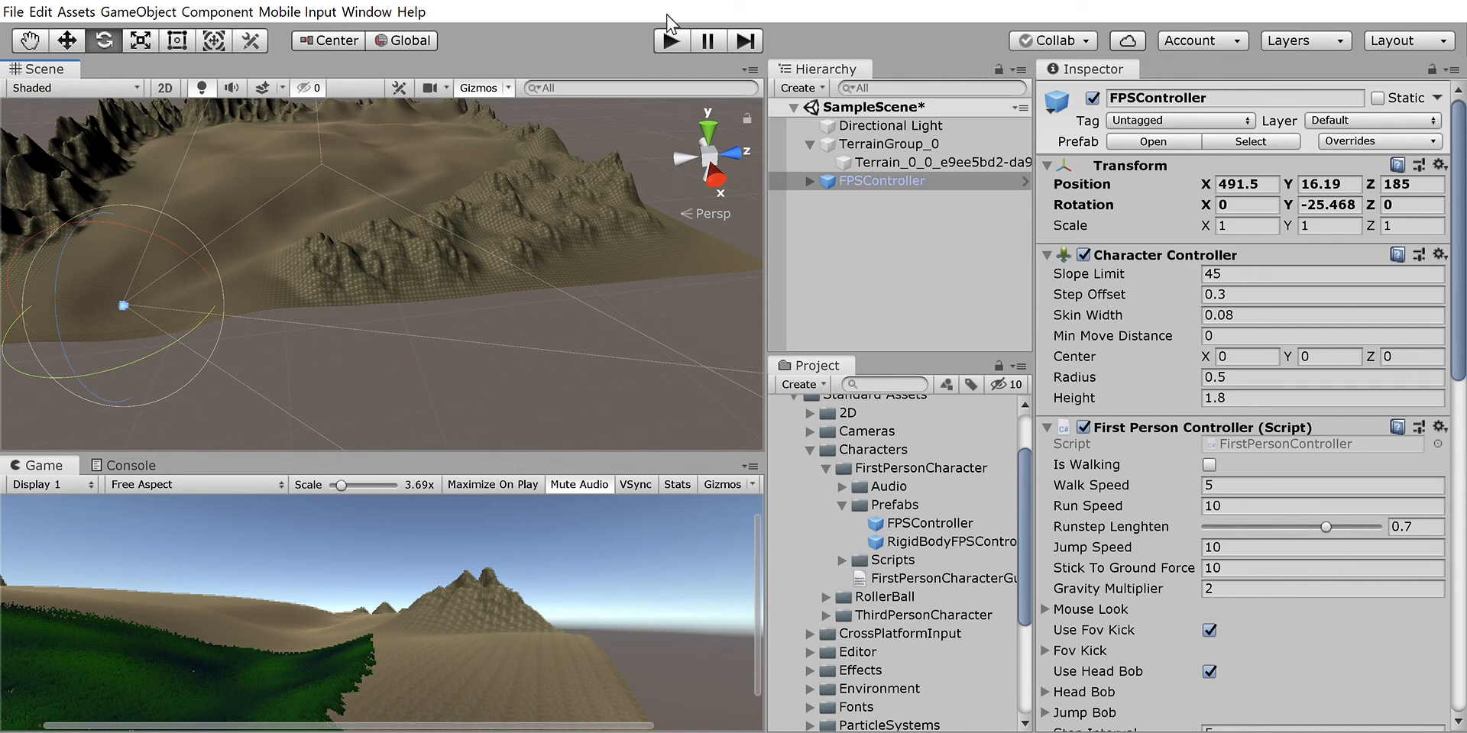
Step: Run Play mode, walk the first-person controller across the grassy hills, then stop playing
{"action": "left_click", "coordinate": [671, 40]}
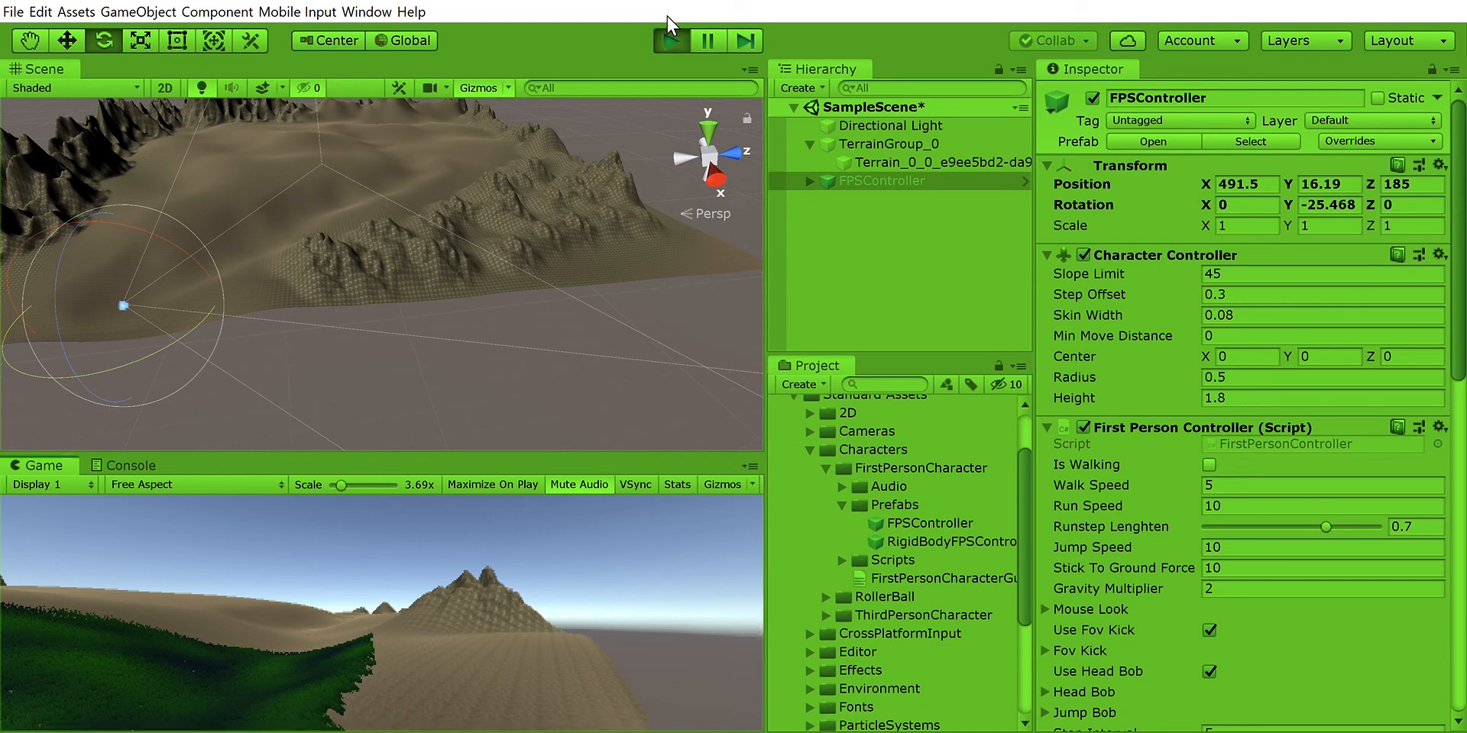
{"action": "left_click", "coordinate": [670, 39]}
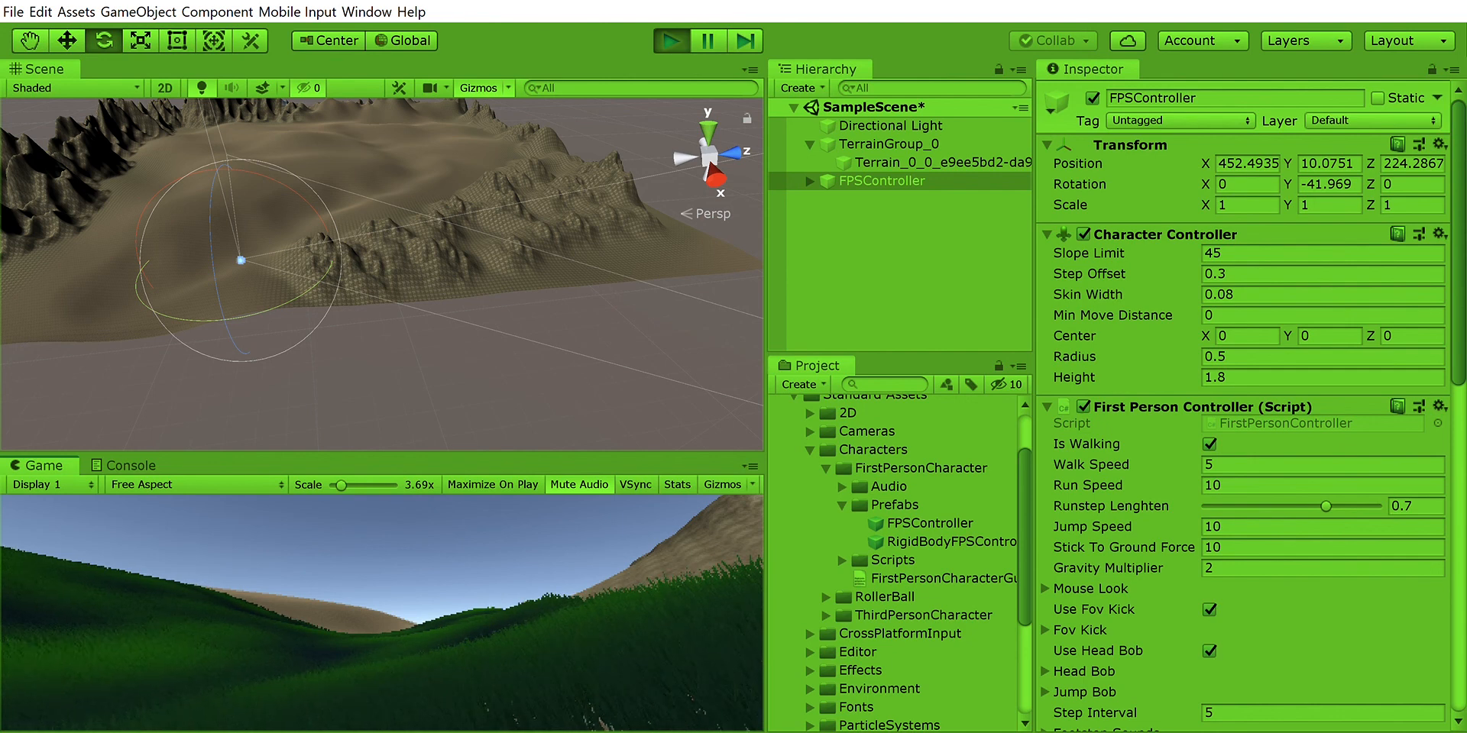
{"action": "left_click", "coordinate": [665, 41]}
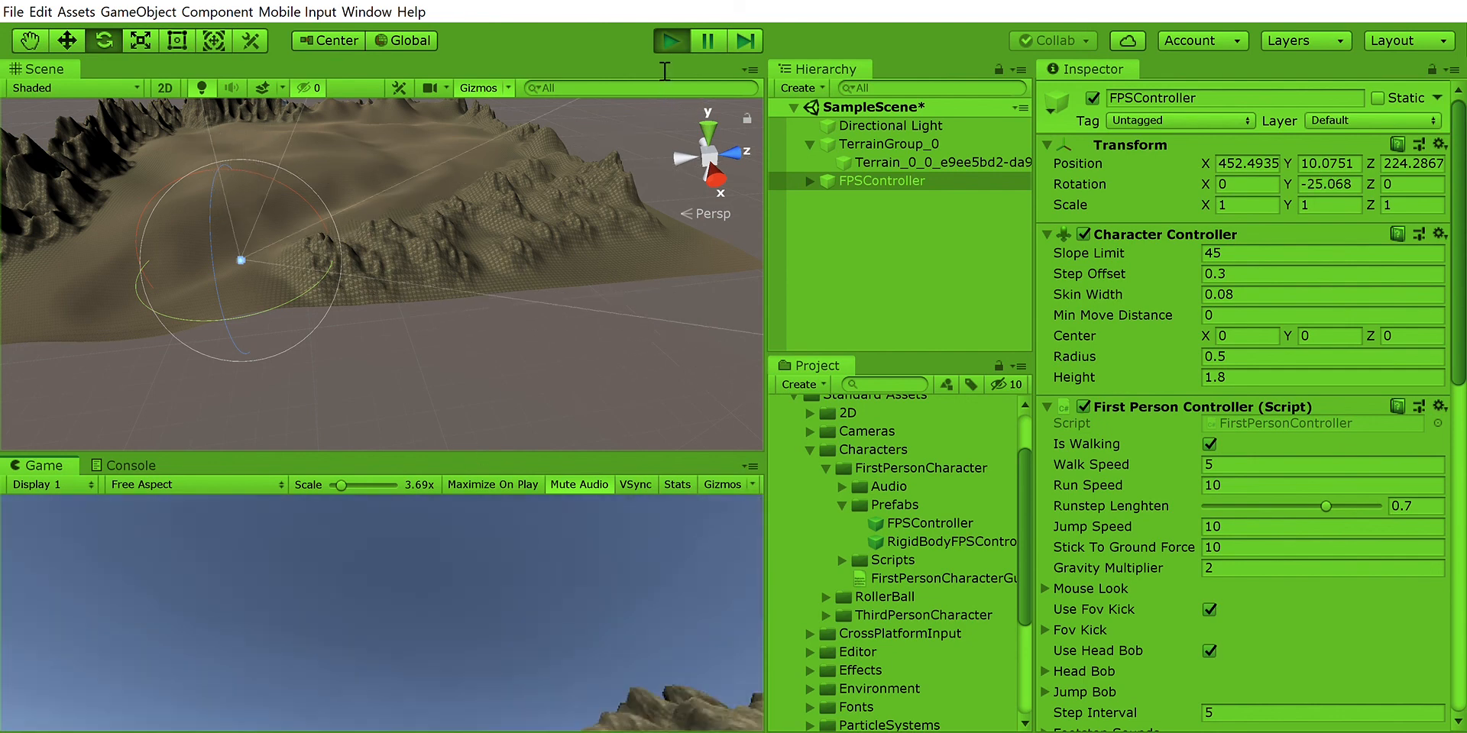
{"action": "left_click", "coordinate": [669, 40]}
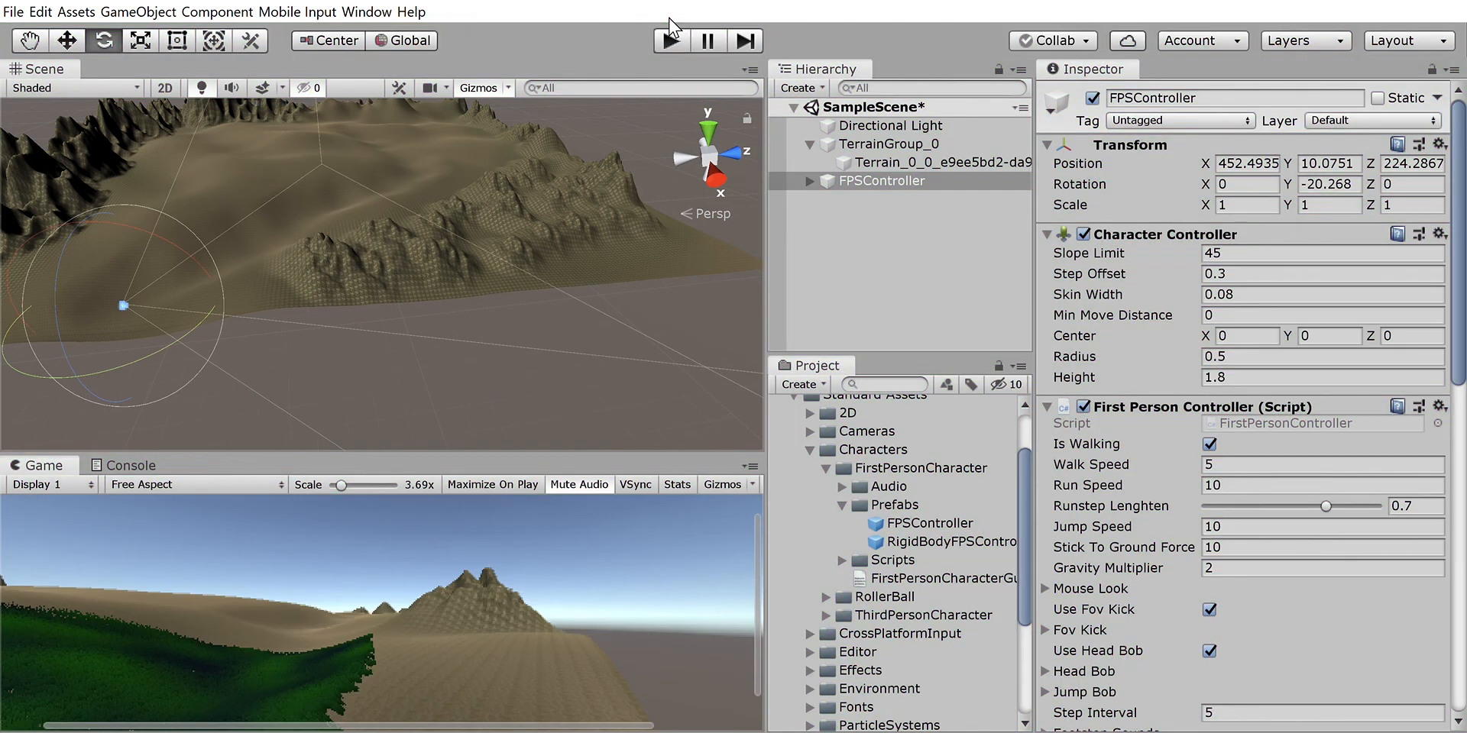
{"action": "left_click", "coordinate": [669, 40]}
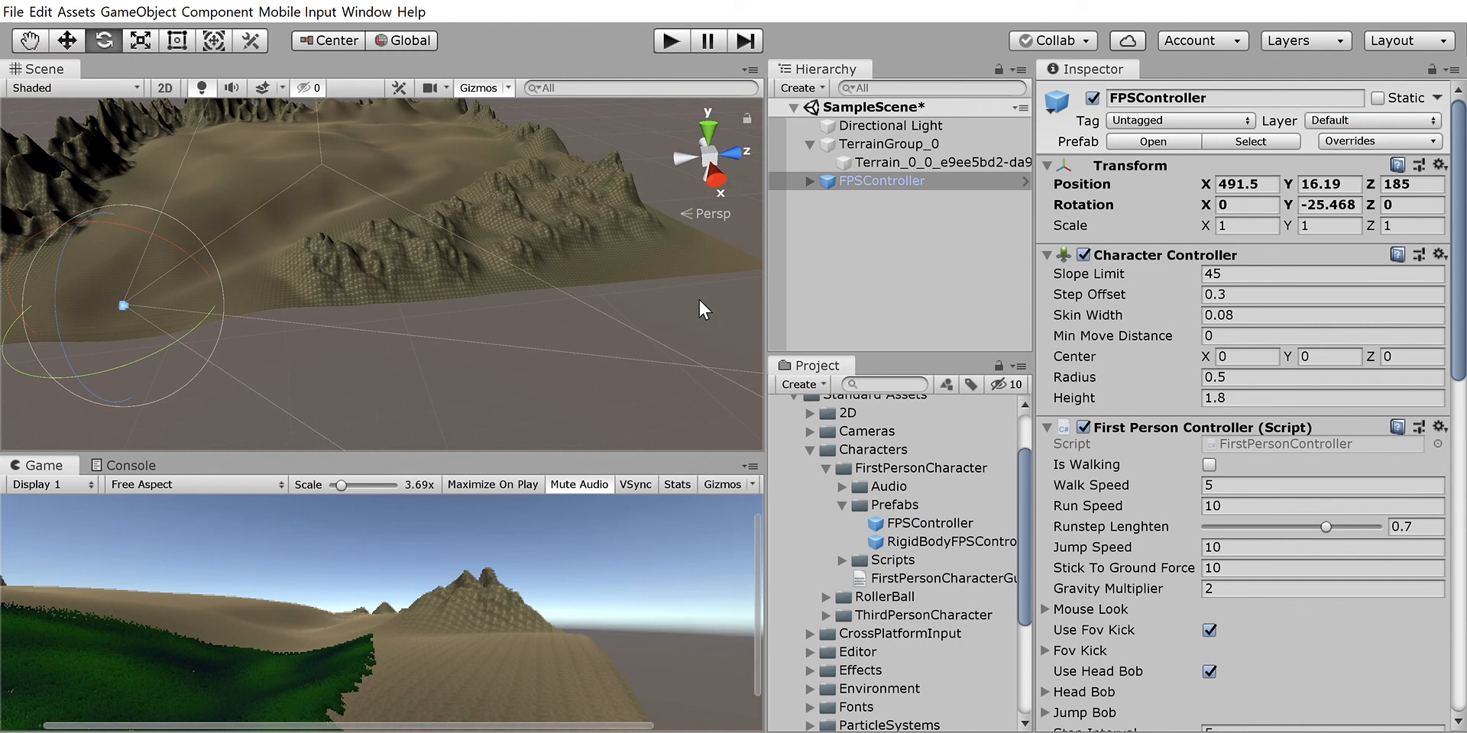
{"action": "mouse_move", "coordinate": [671, 242]}
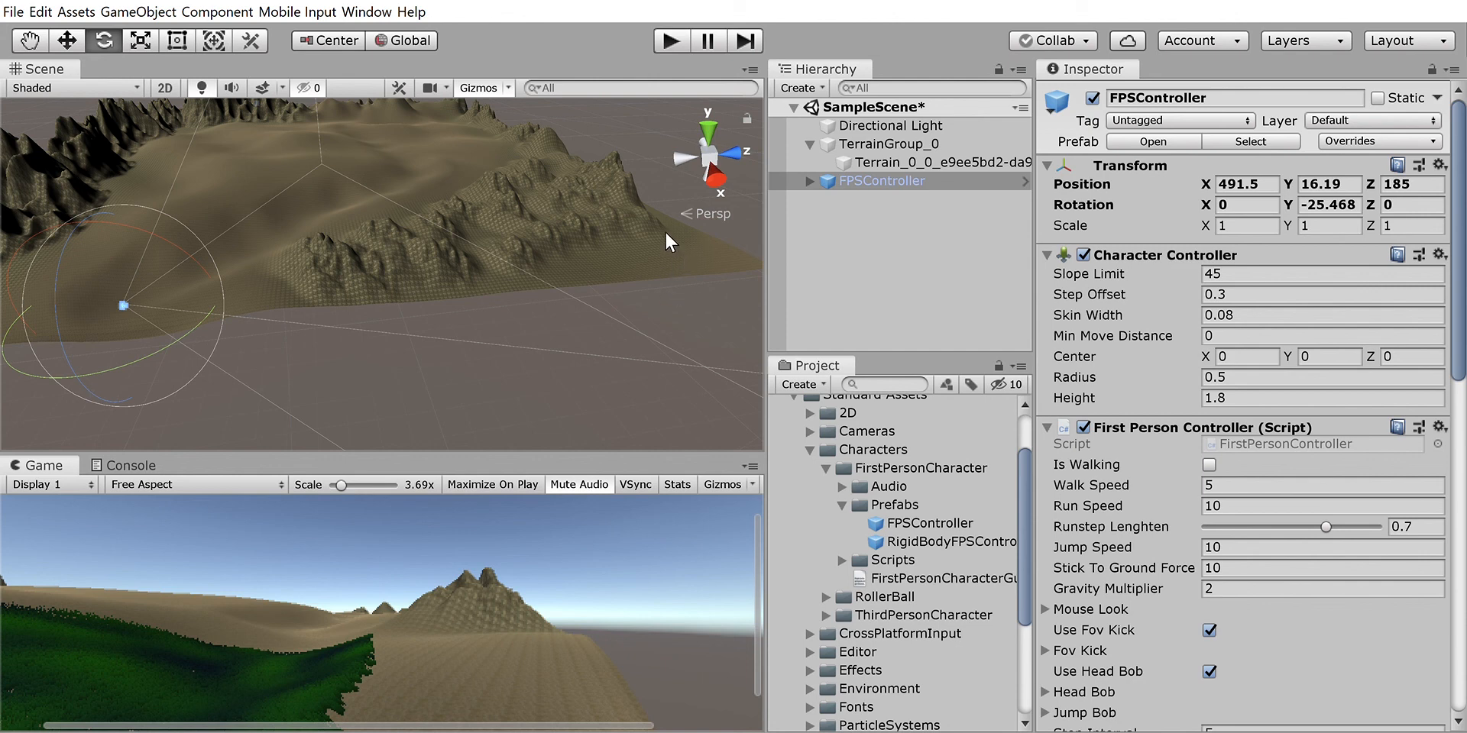